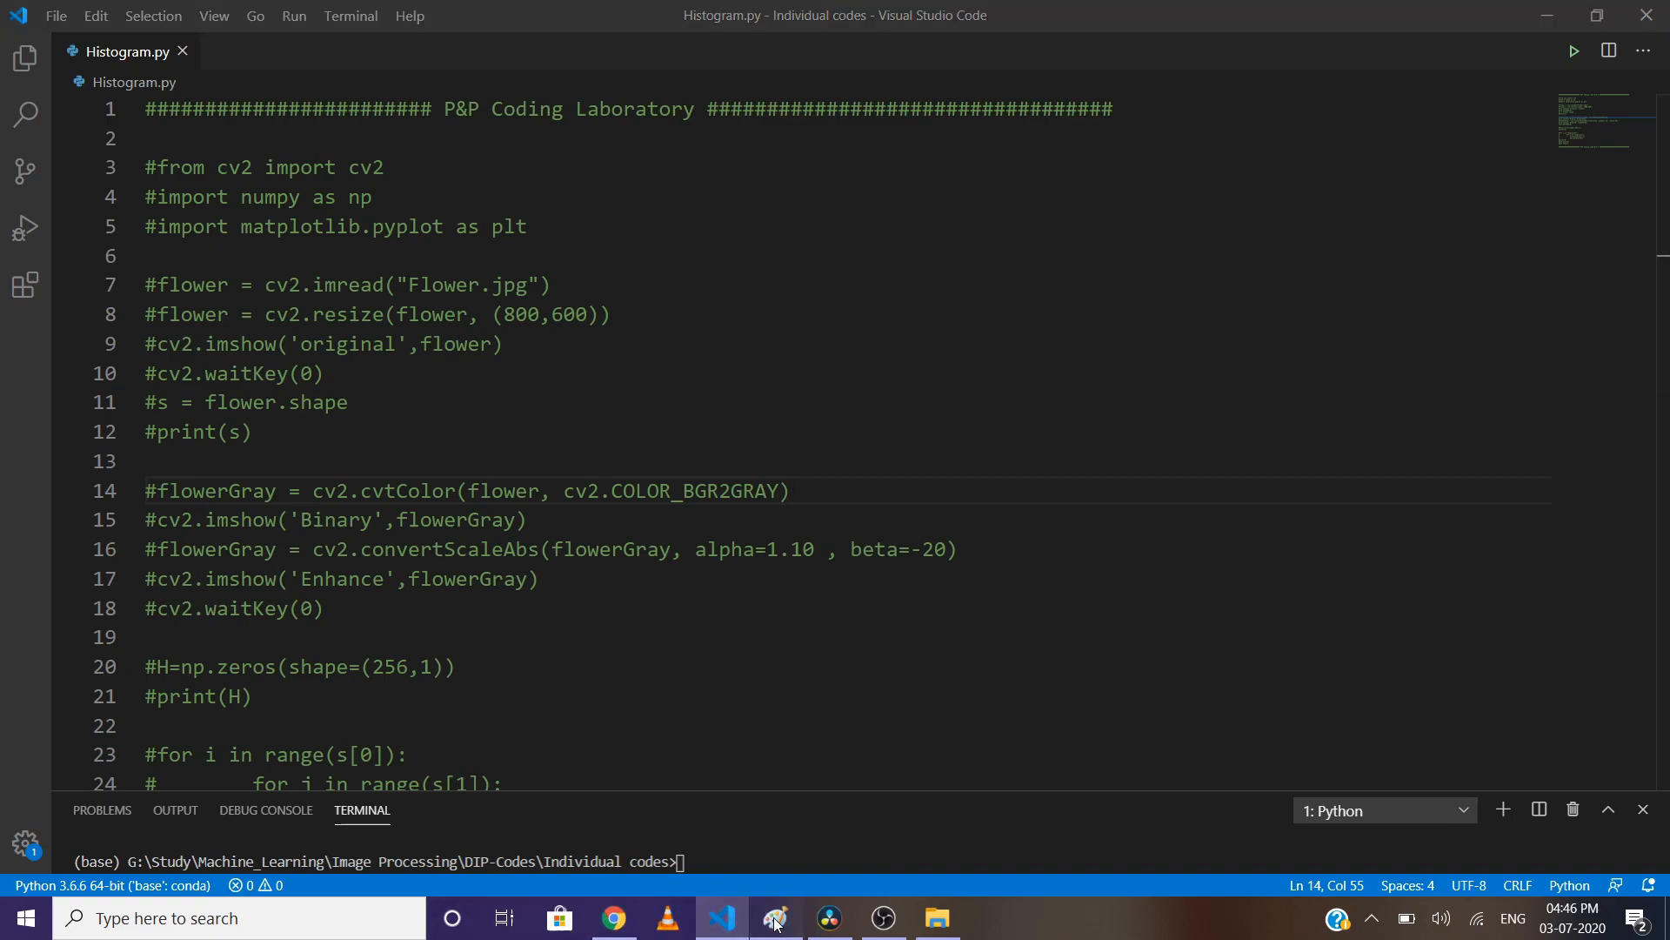
Step: Switch to the Paint sketch of the 3×3 pixel grid and its histogram
left_click(776, 917)
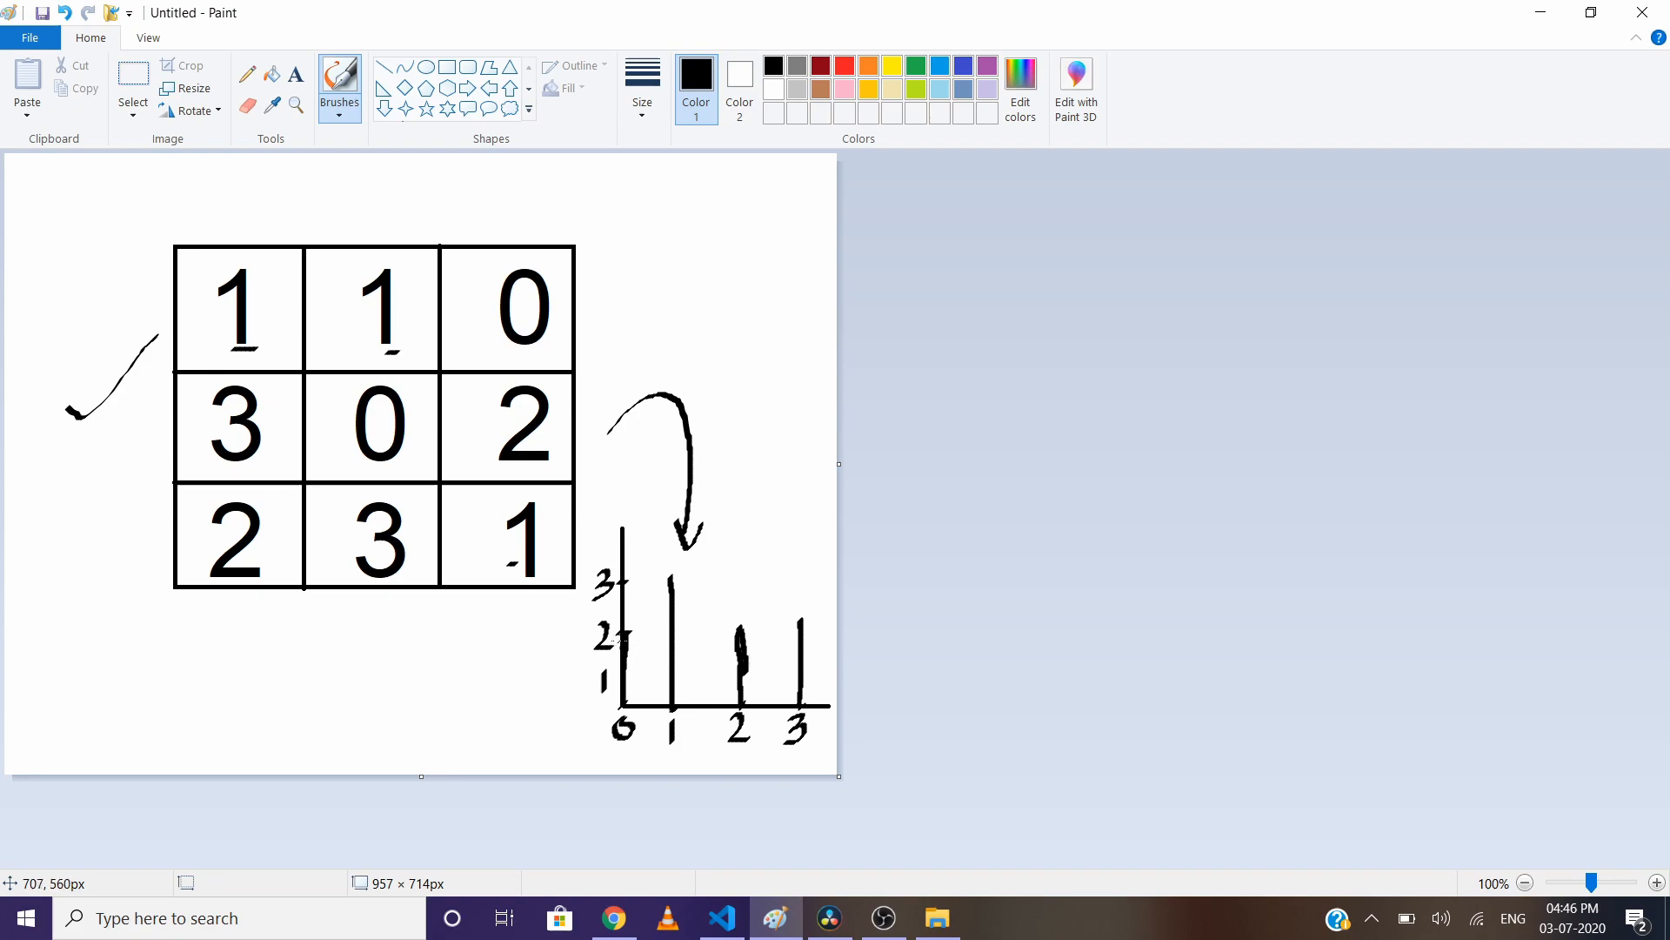
mouse_move(713, 686)
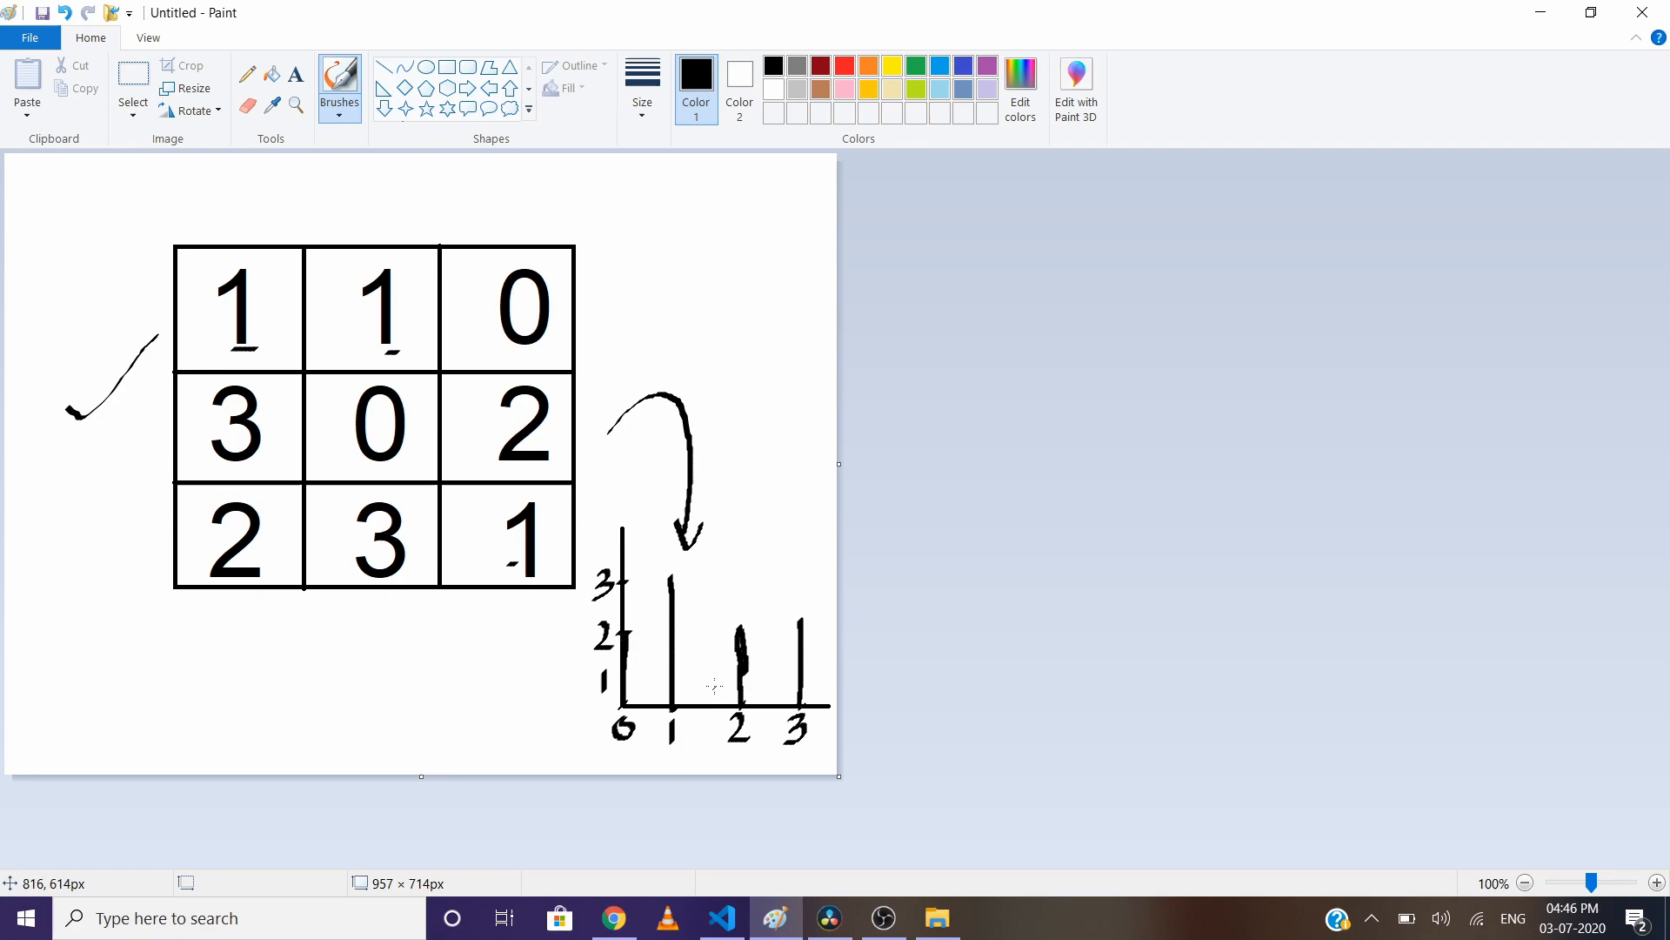
mouse_move(776, 638)
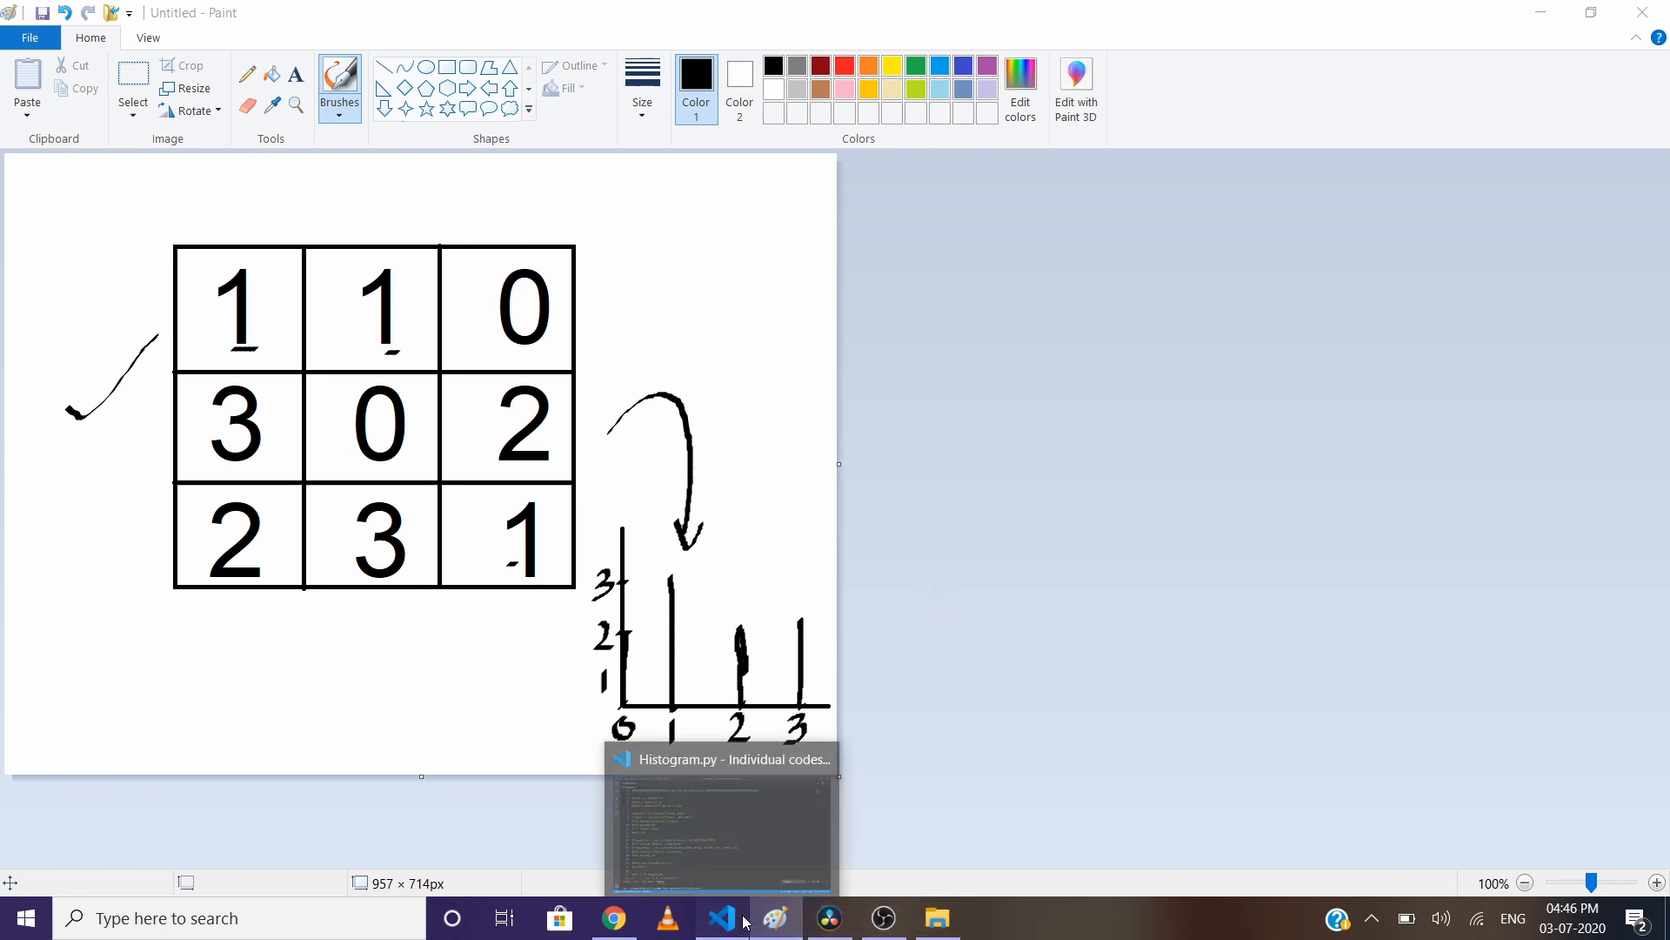
Step: Uncomment the imports and image-loading lines, run Histogram.py, and close the original rose window
left_click(720, 917)
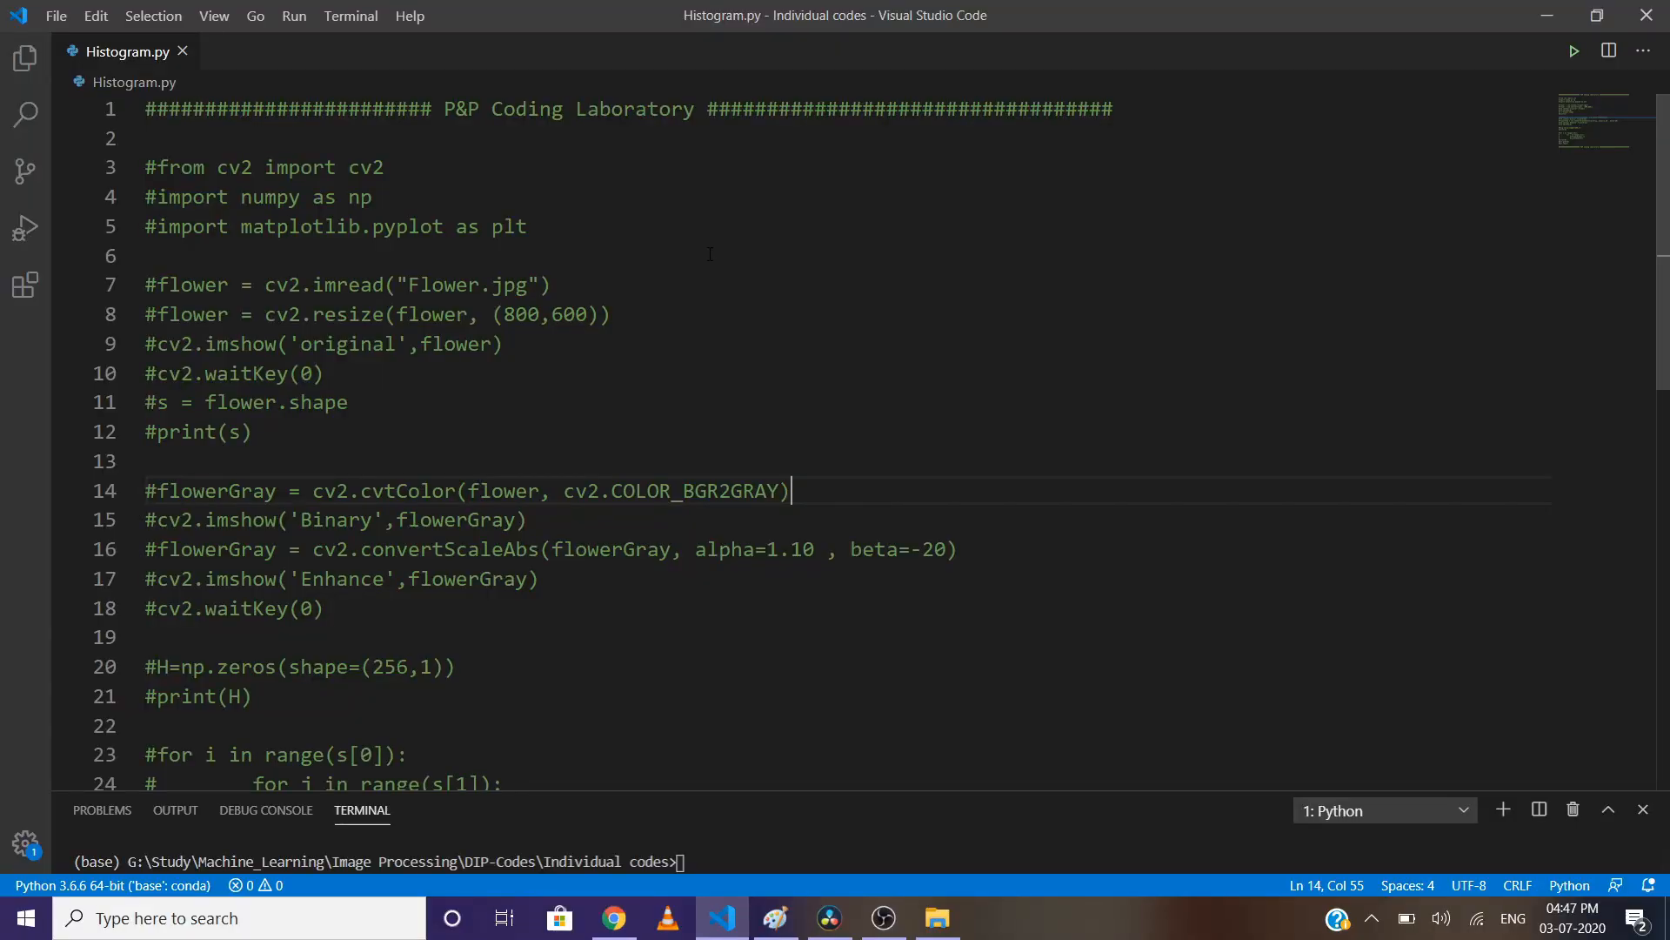
double_click(179, 167)
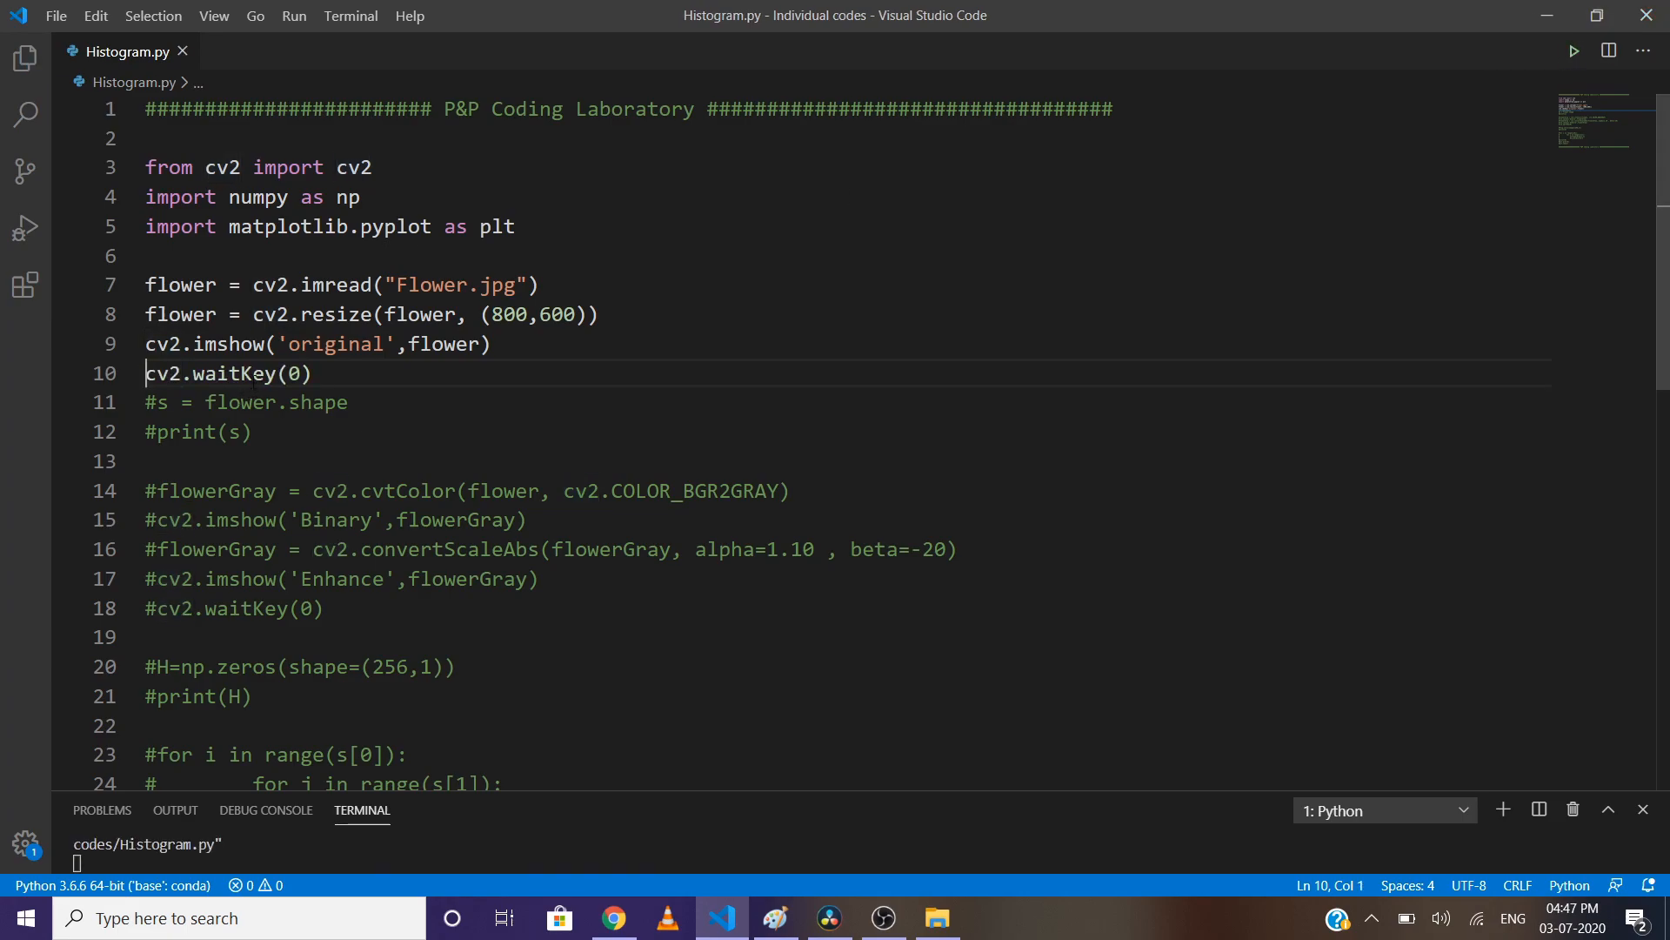
left_click(1573, 50)
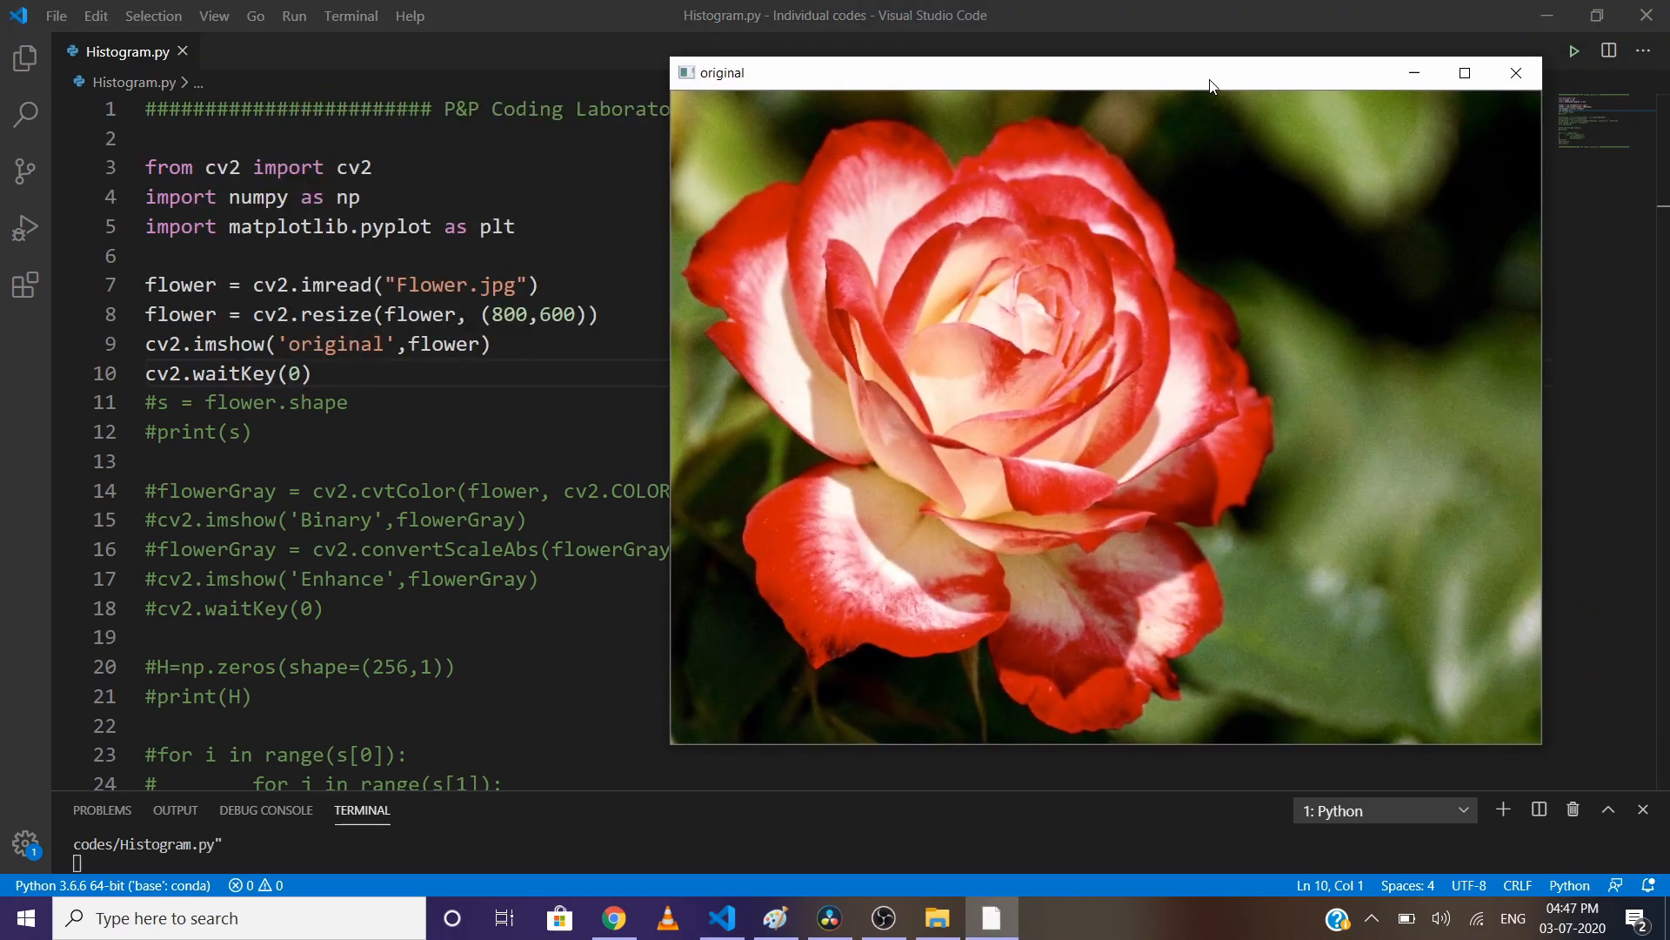
left_click(1514, 73)
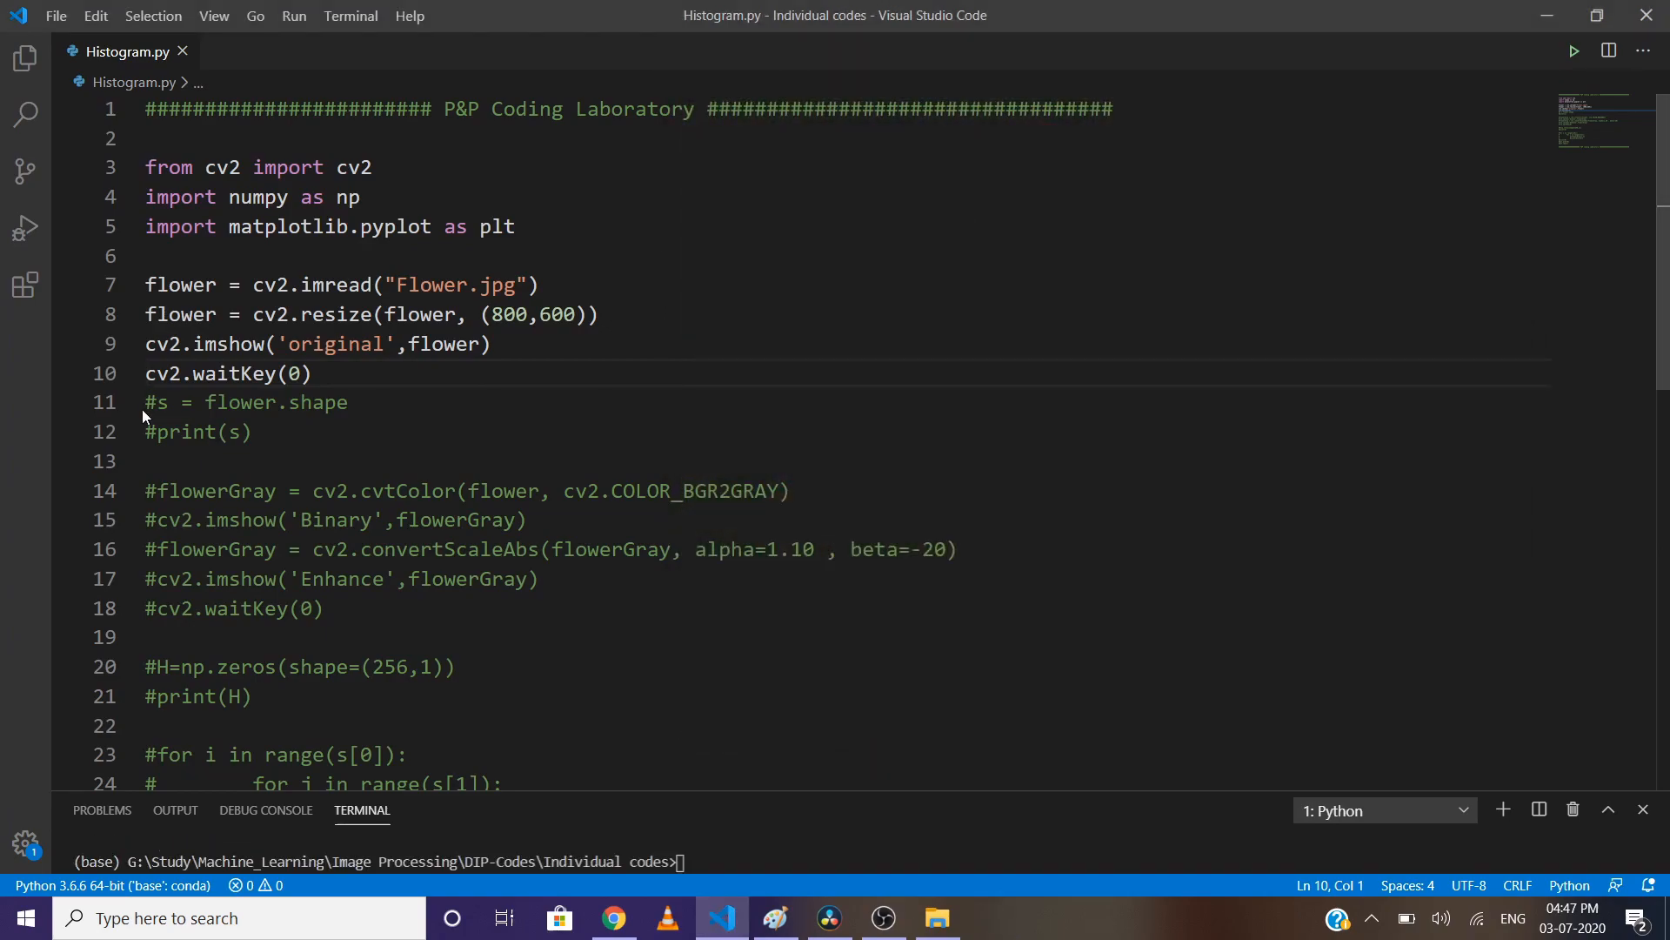
Step: Enable the cvtColor grayscale lines, run the script, and view the Binary grayscale rose
key("ctrl+/")
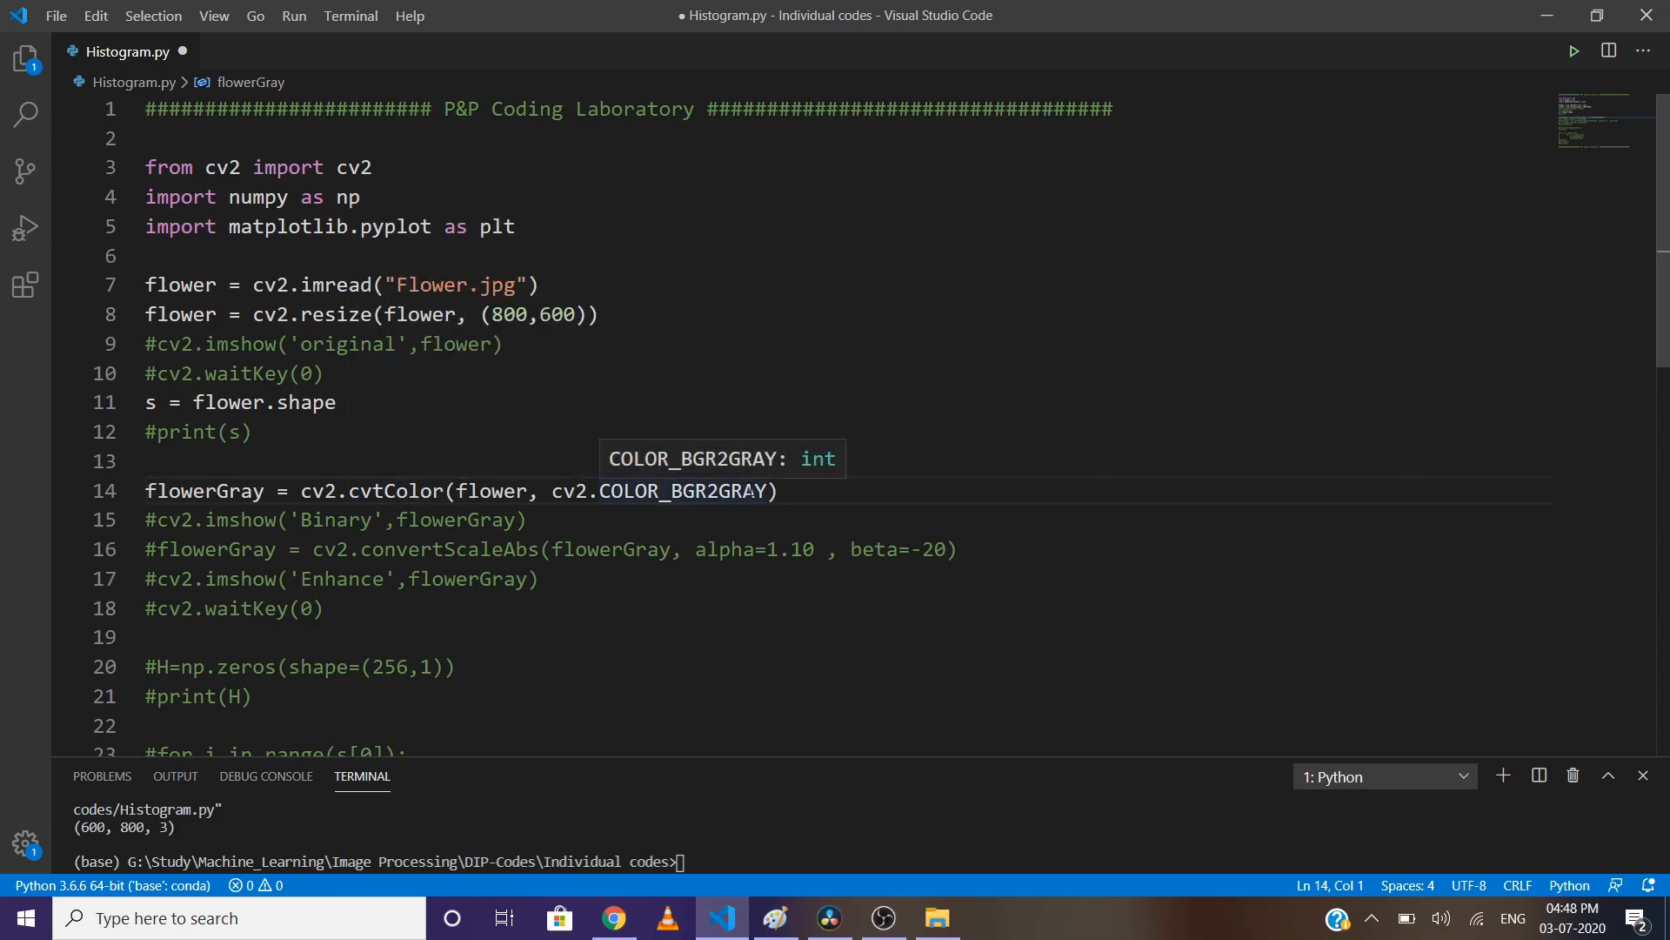
left_click(157, 520)
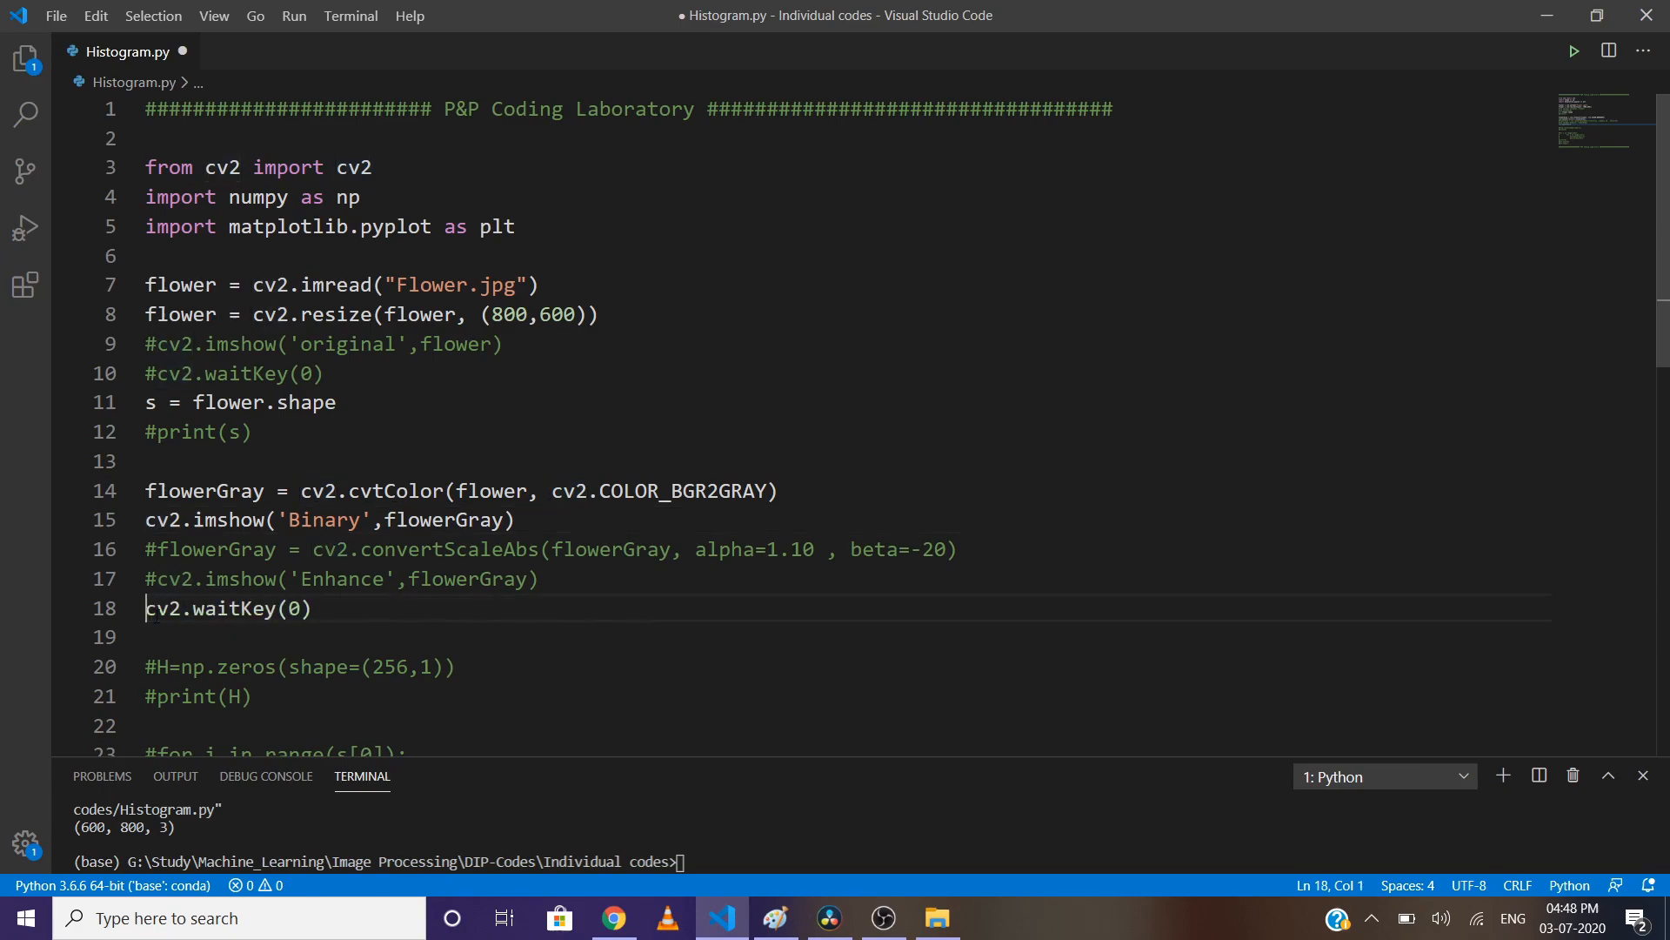
left_click(1569, 51)
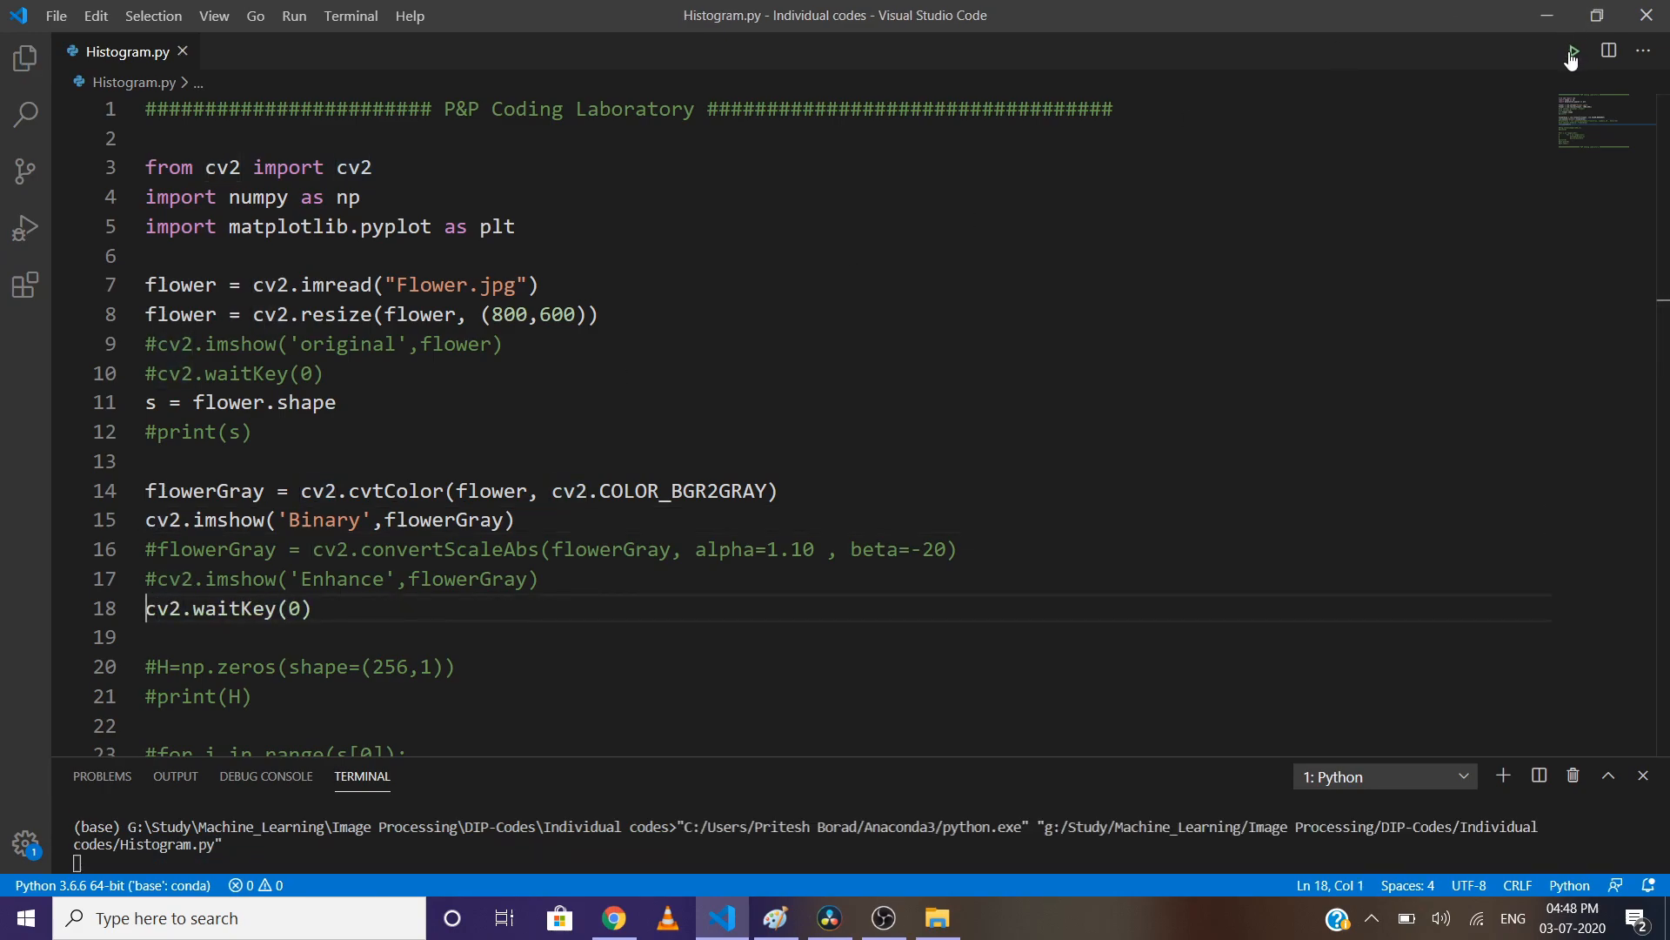
left_click(1568, 51)
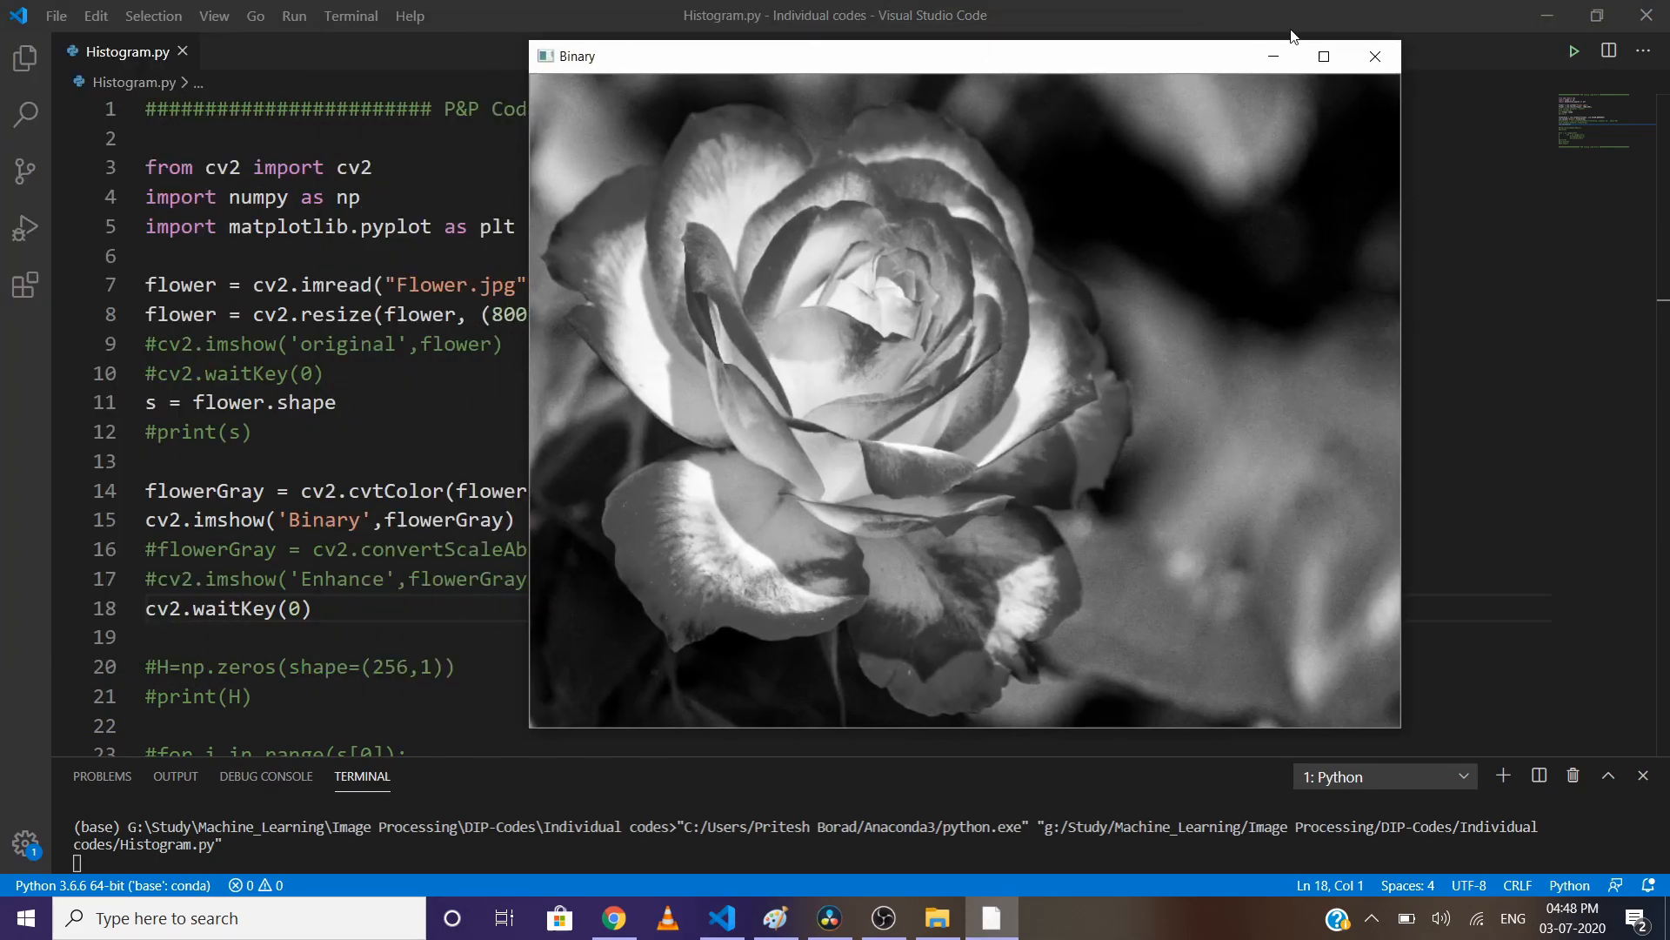
Step: Enable convertScaleAbs (alpha 1.10, beta -20), run to compare Enhance with Binary, then close Enhance
left_click(1374, 55)
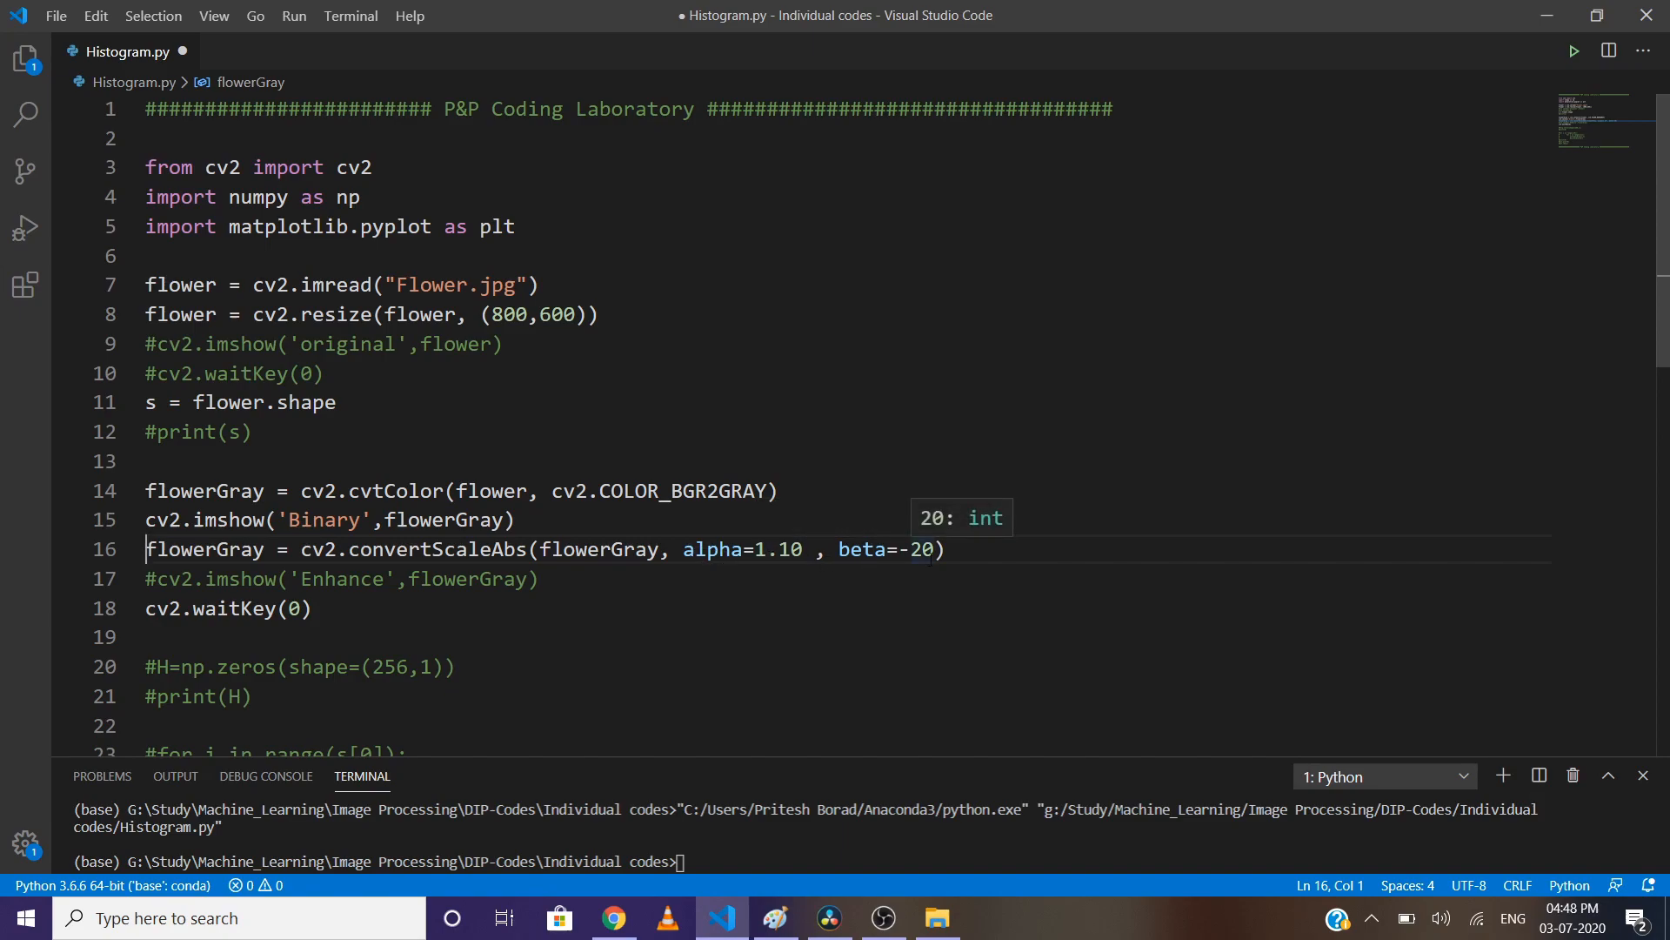
mouse_move(794, 559)
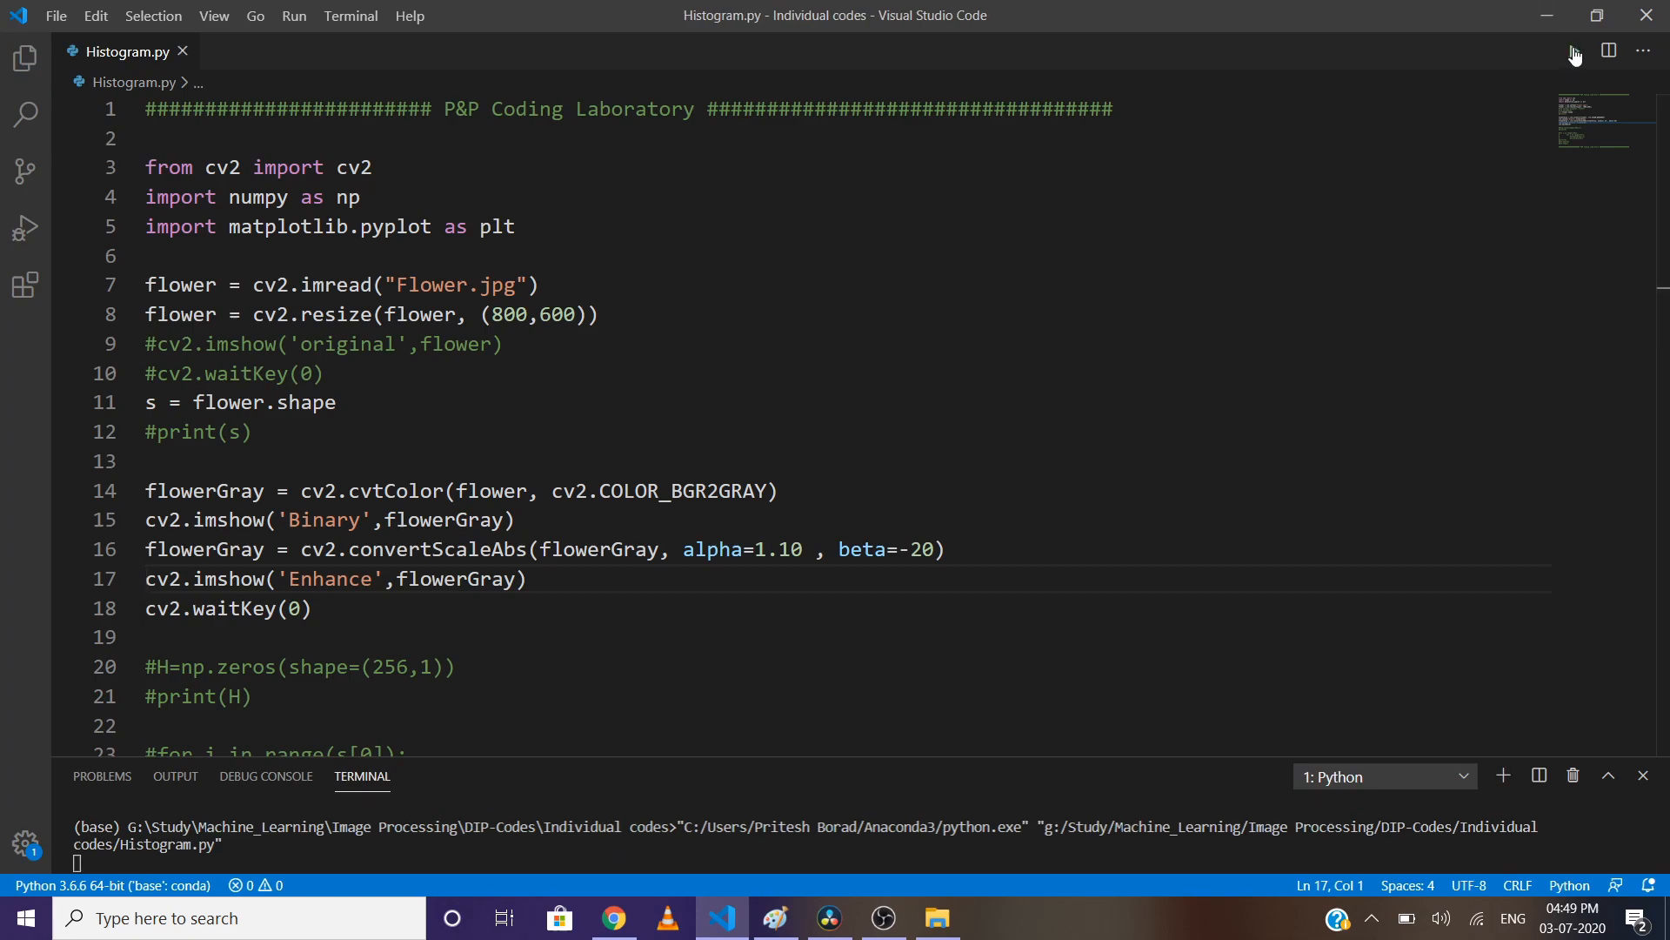
left_click(292, 16)
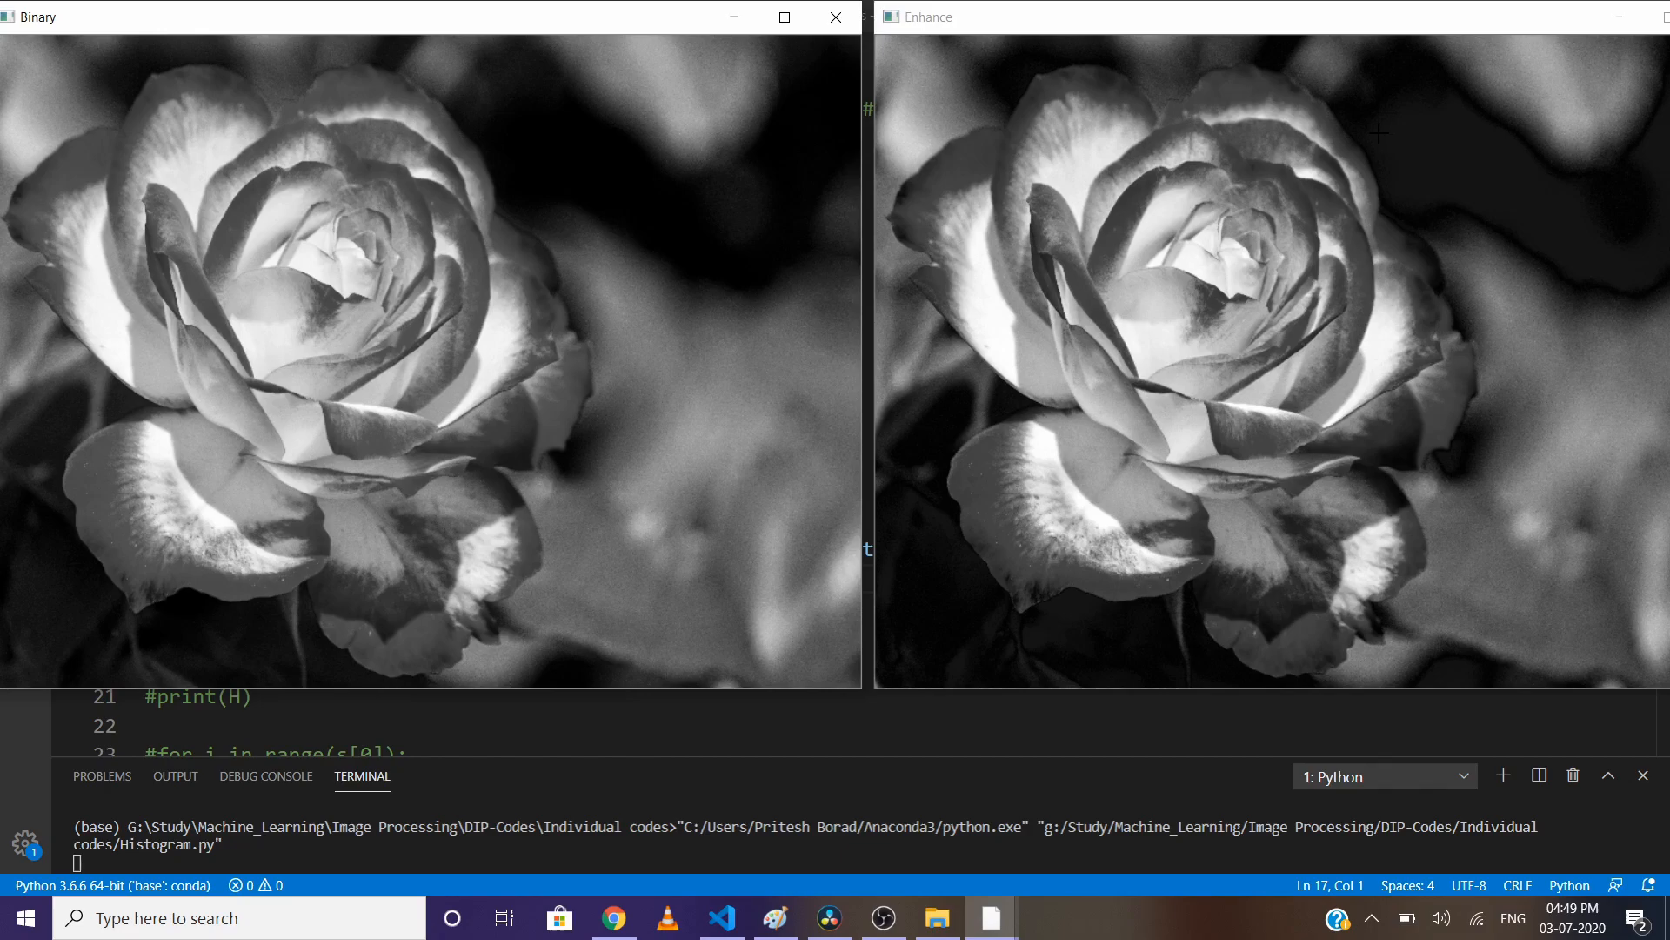
mouse_move(1164, 416)
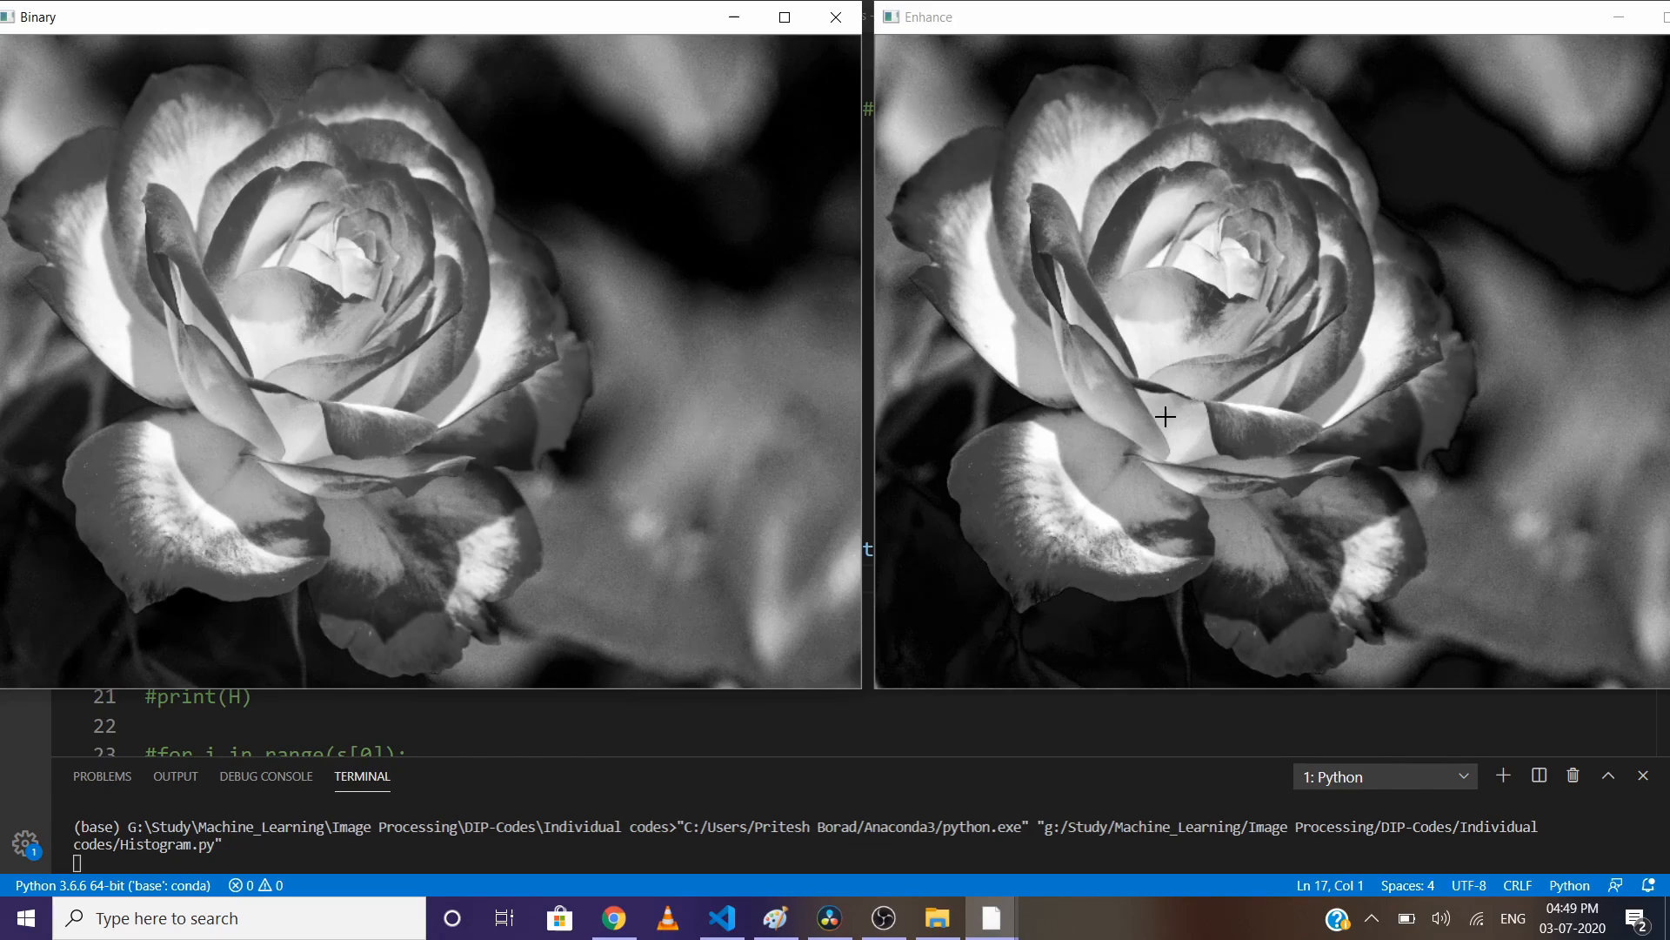
mouse_move(1165, 376)
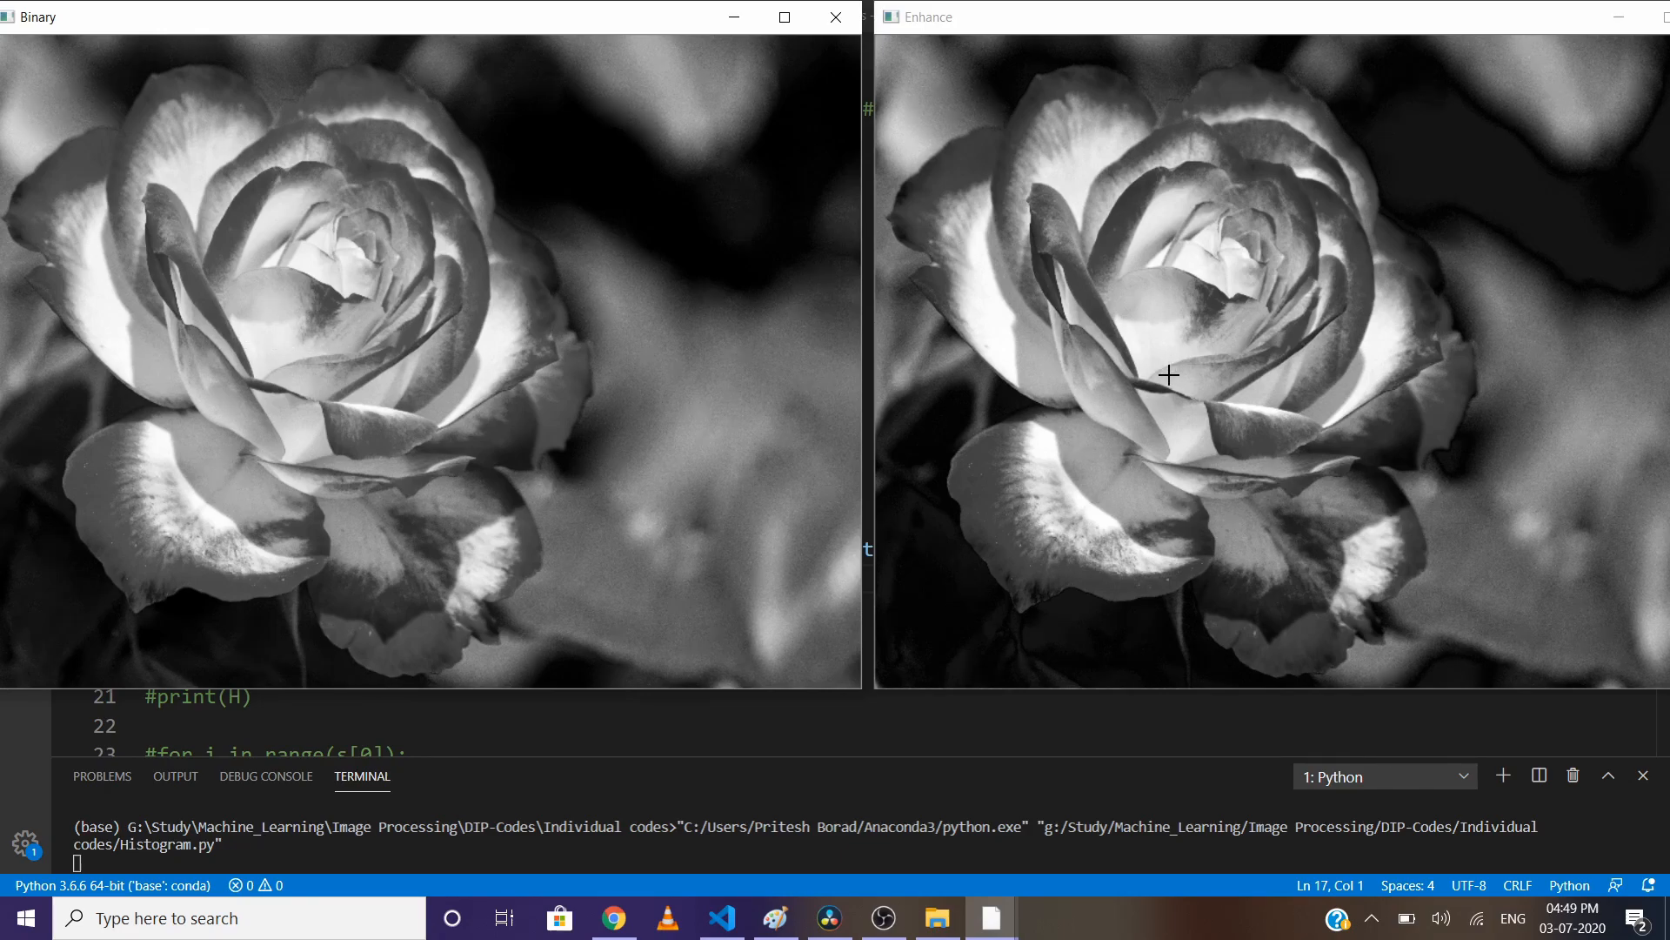
mouse_move(1024, 33)
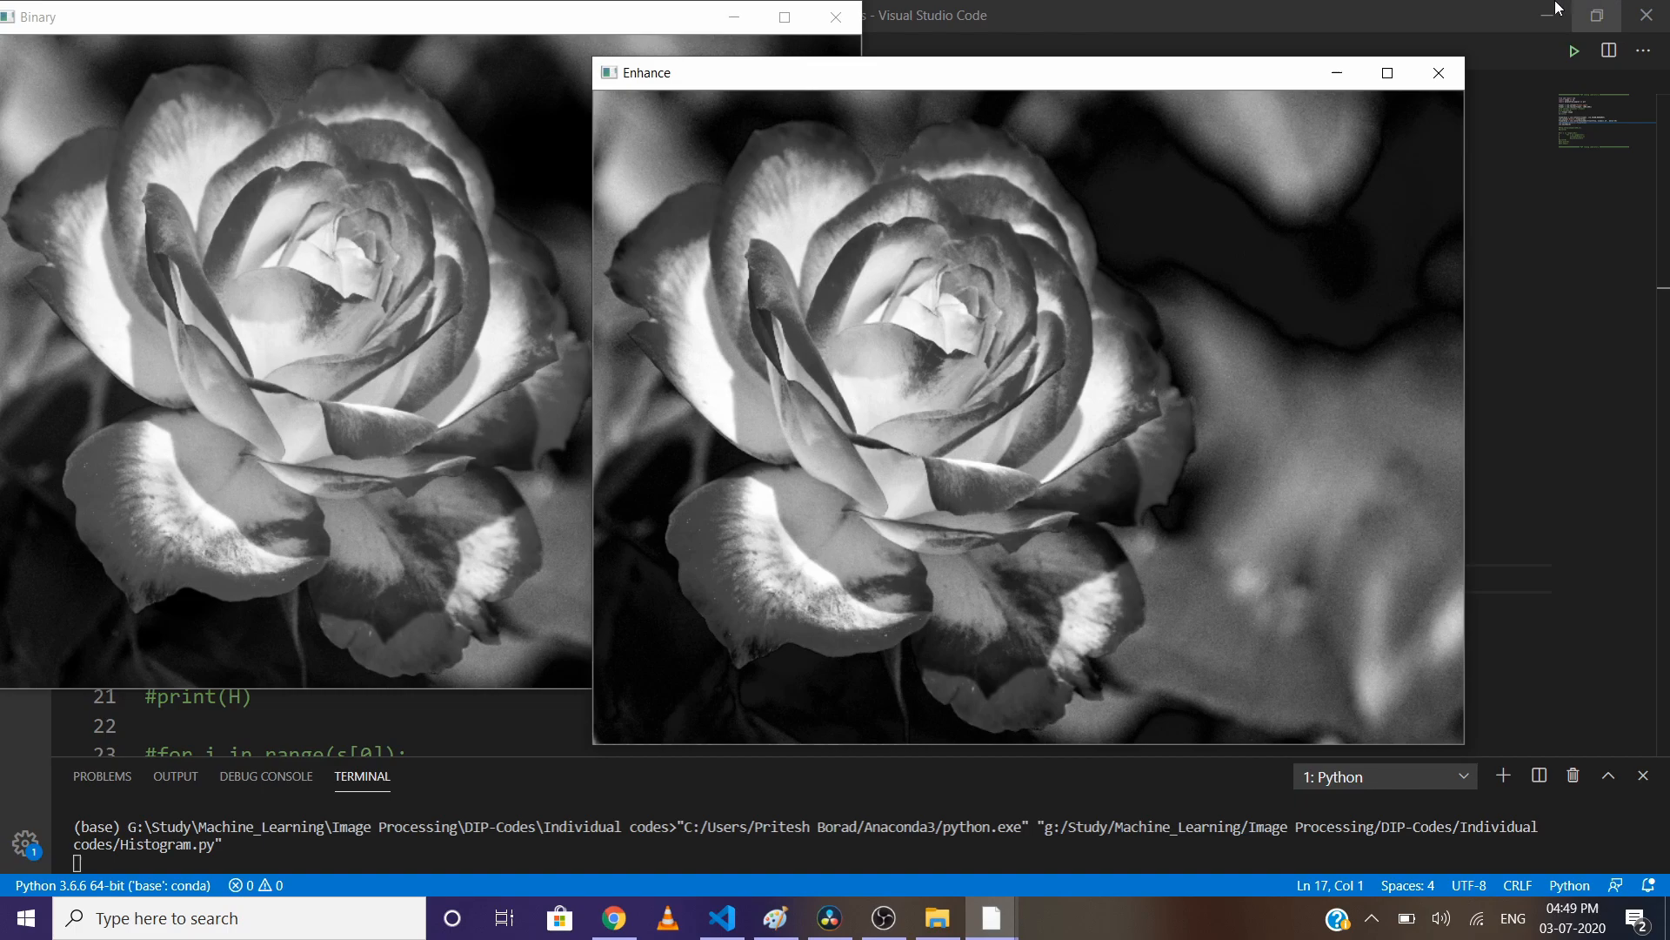
left_click(1437, 73)
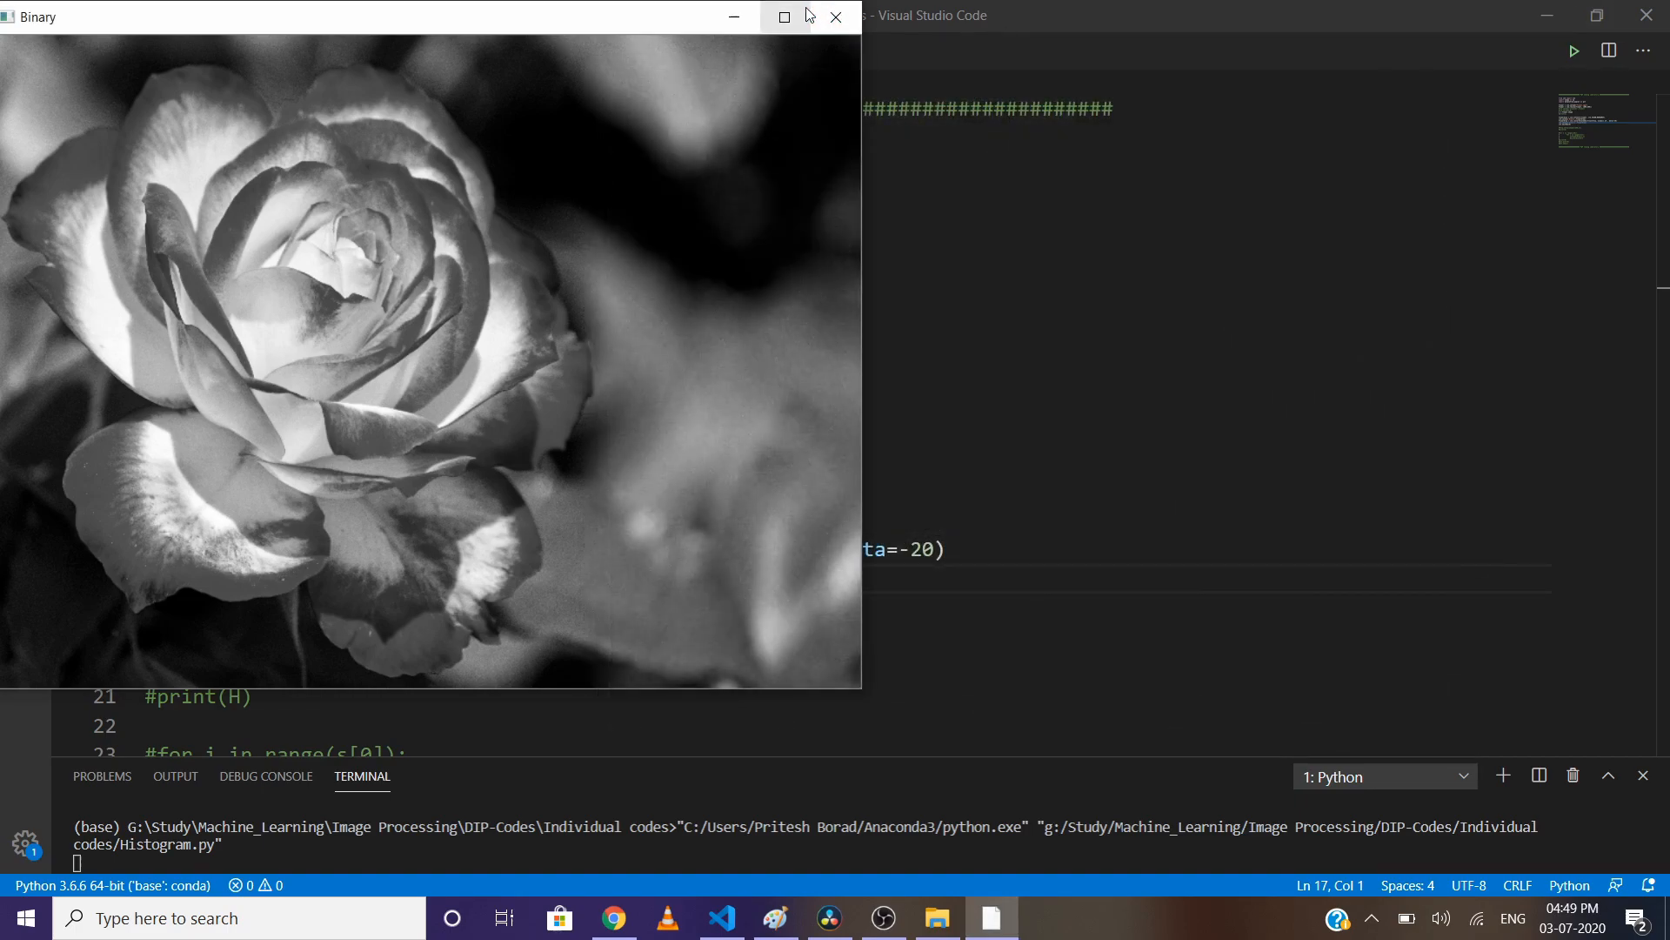
Step: Enable H=np.zeros, the nested counting loops and print(H), then run to print the counts
left_click(836, 15)
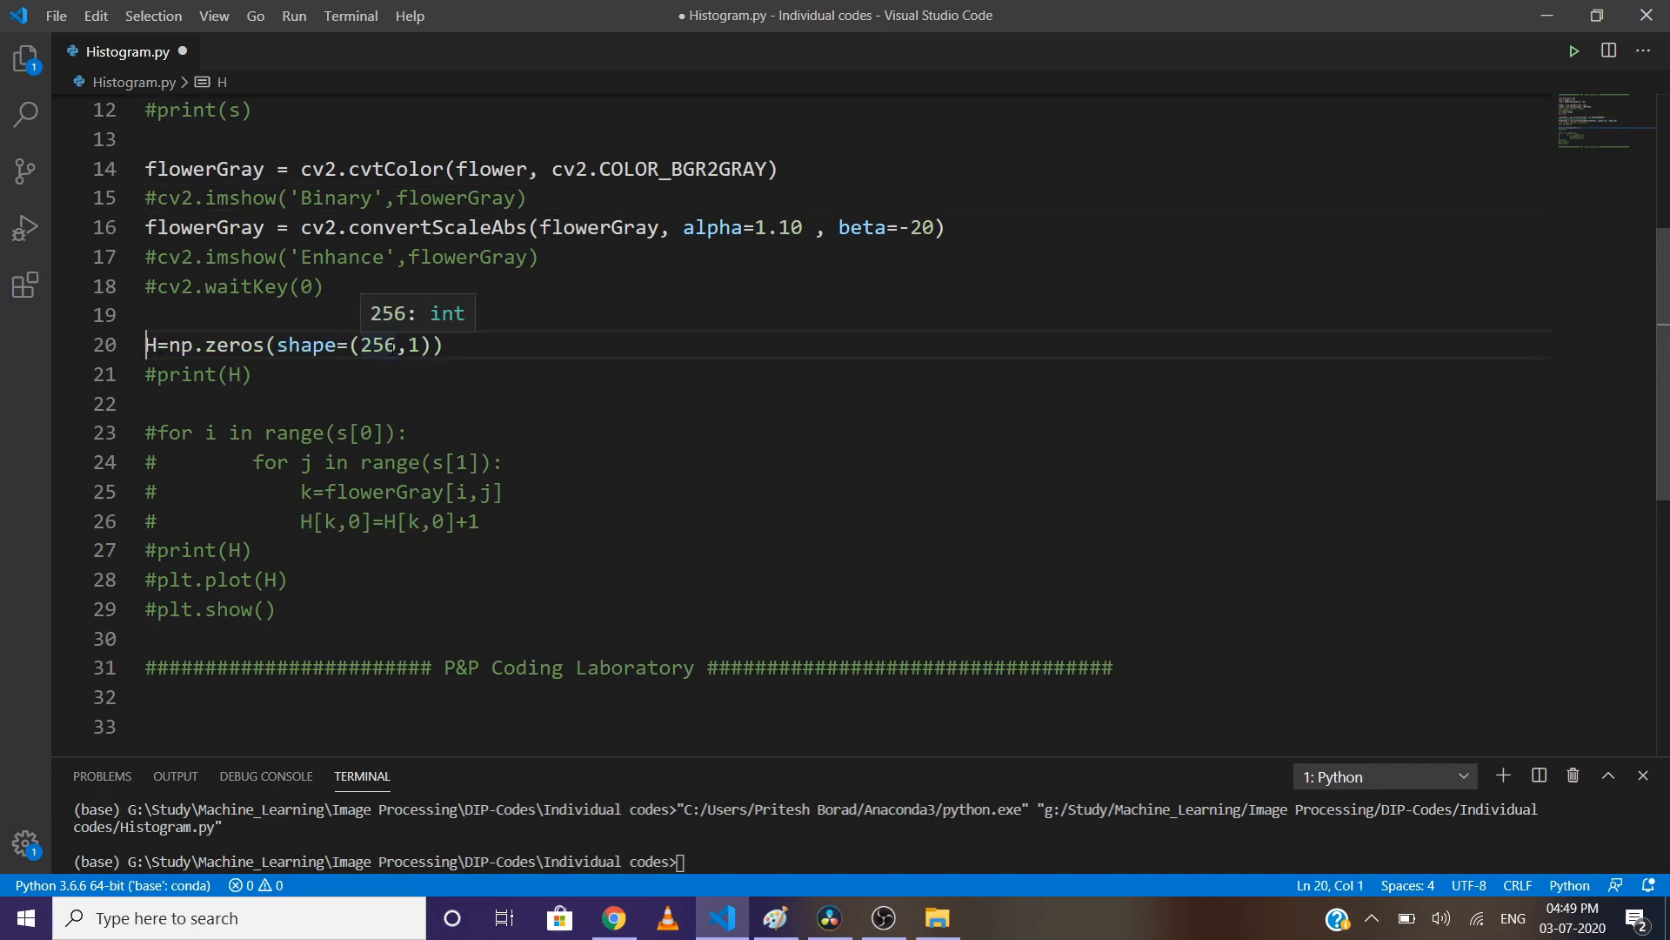
mouse_move(425, 364)
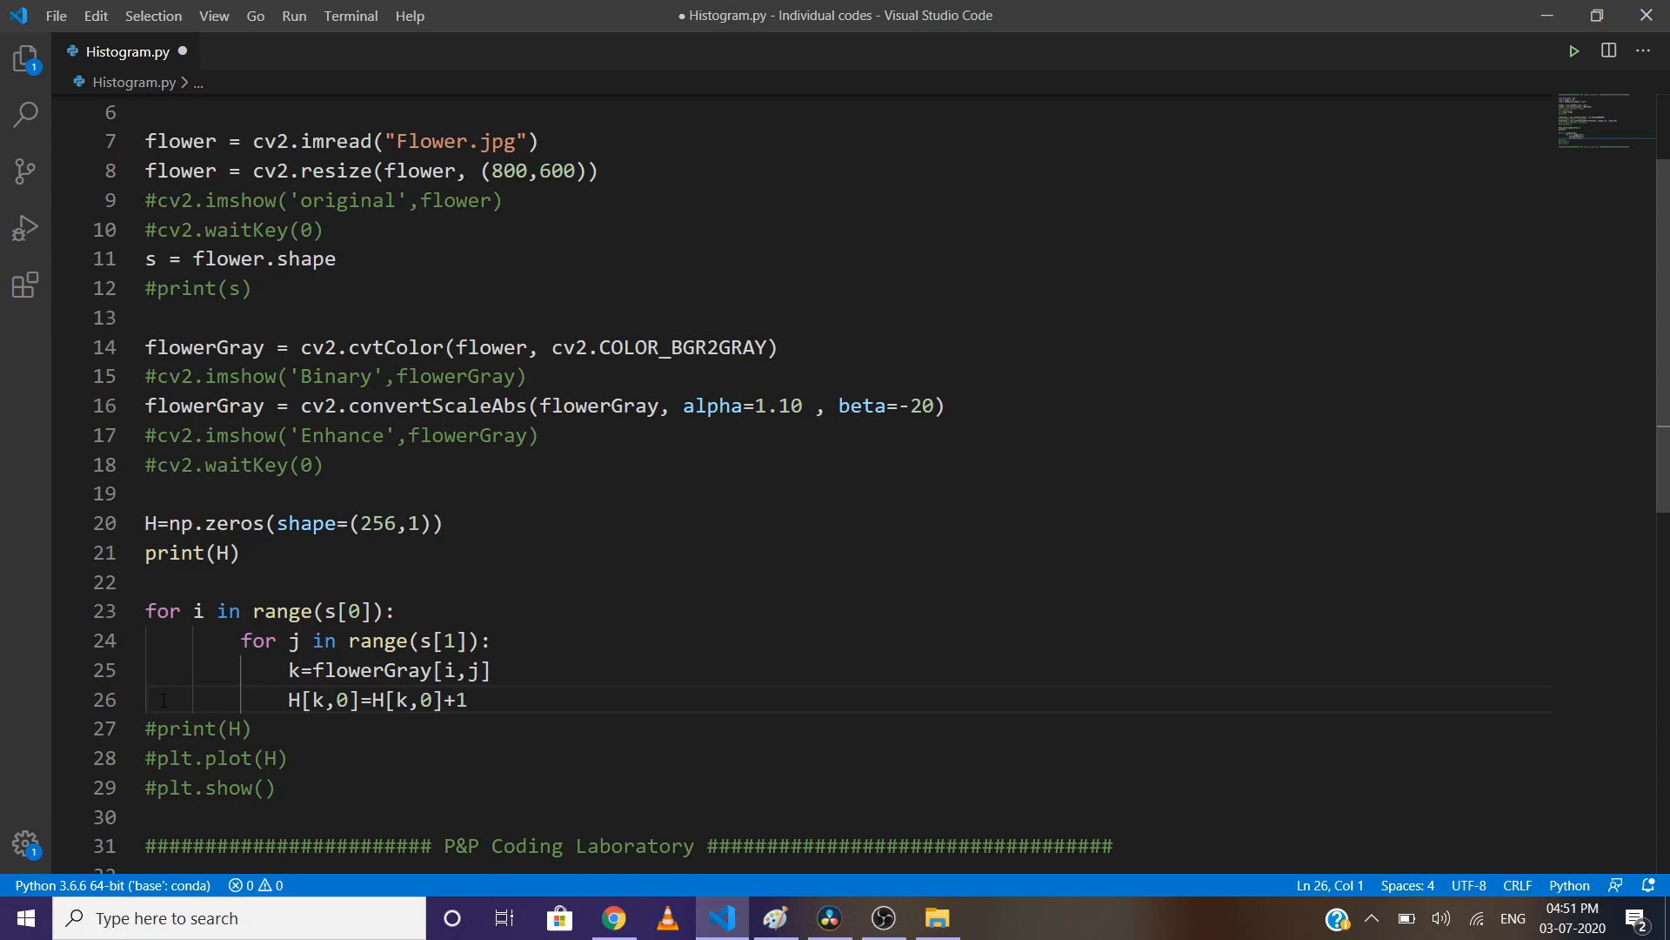
left_click(154, 727)
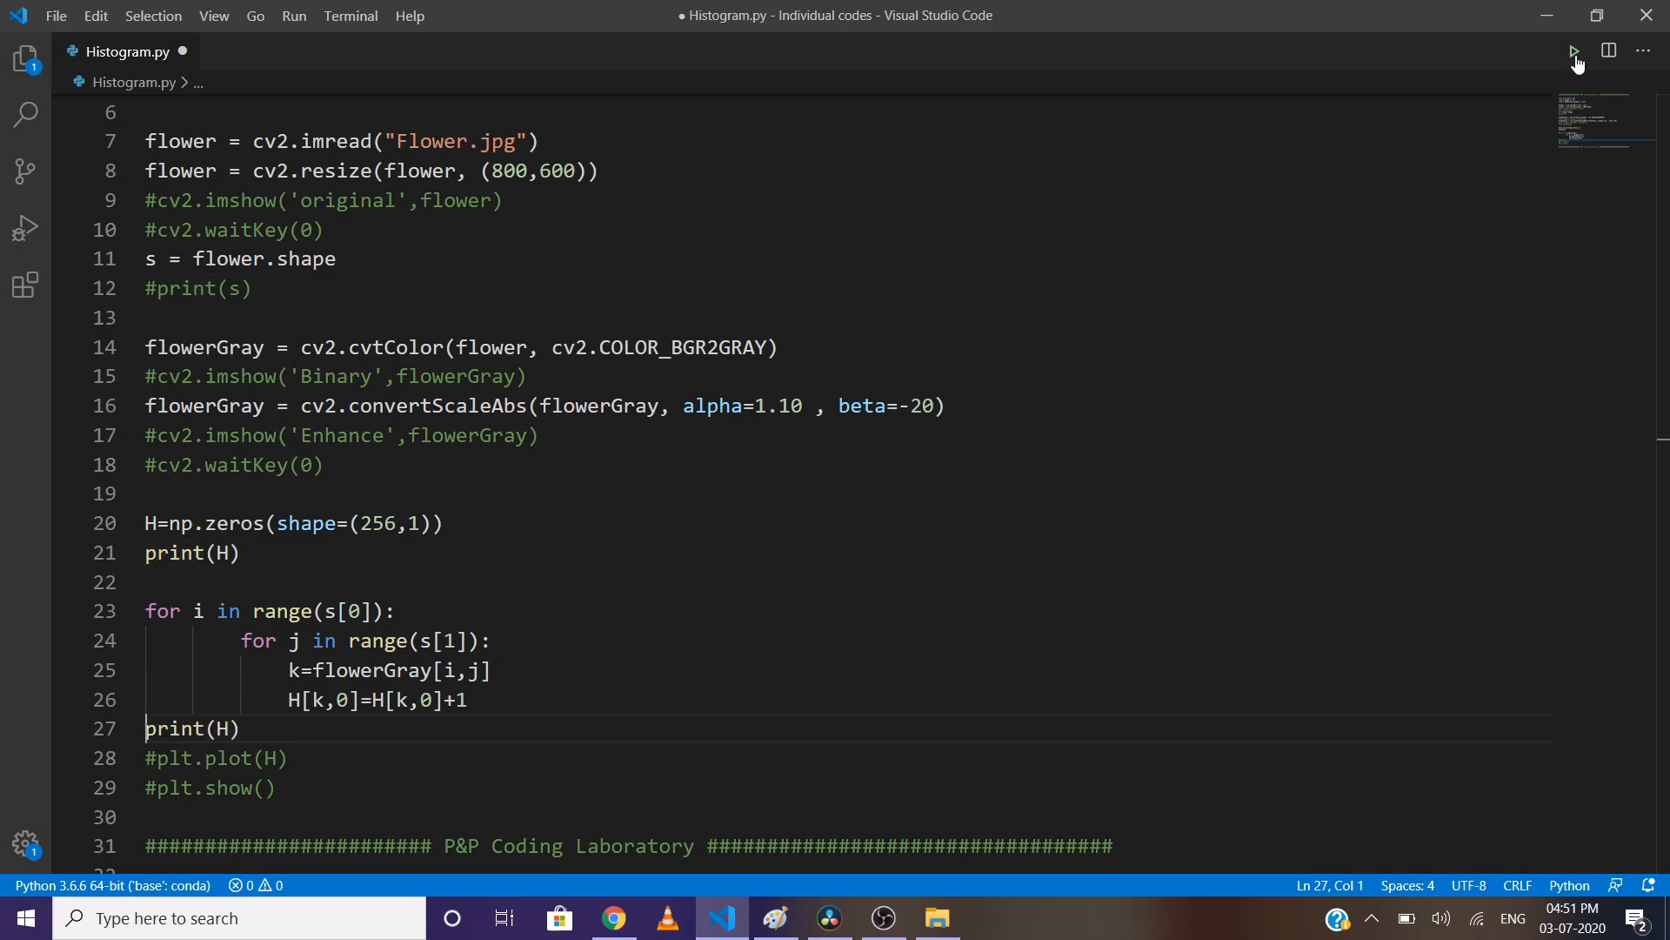
left_click(1573, 50)
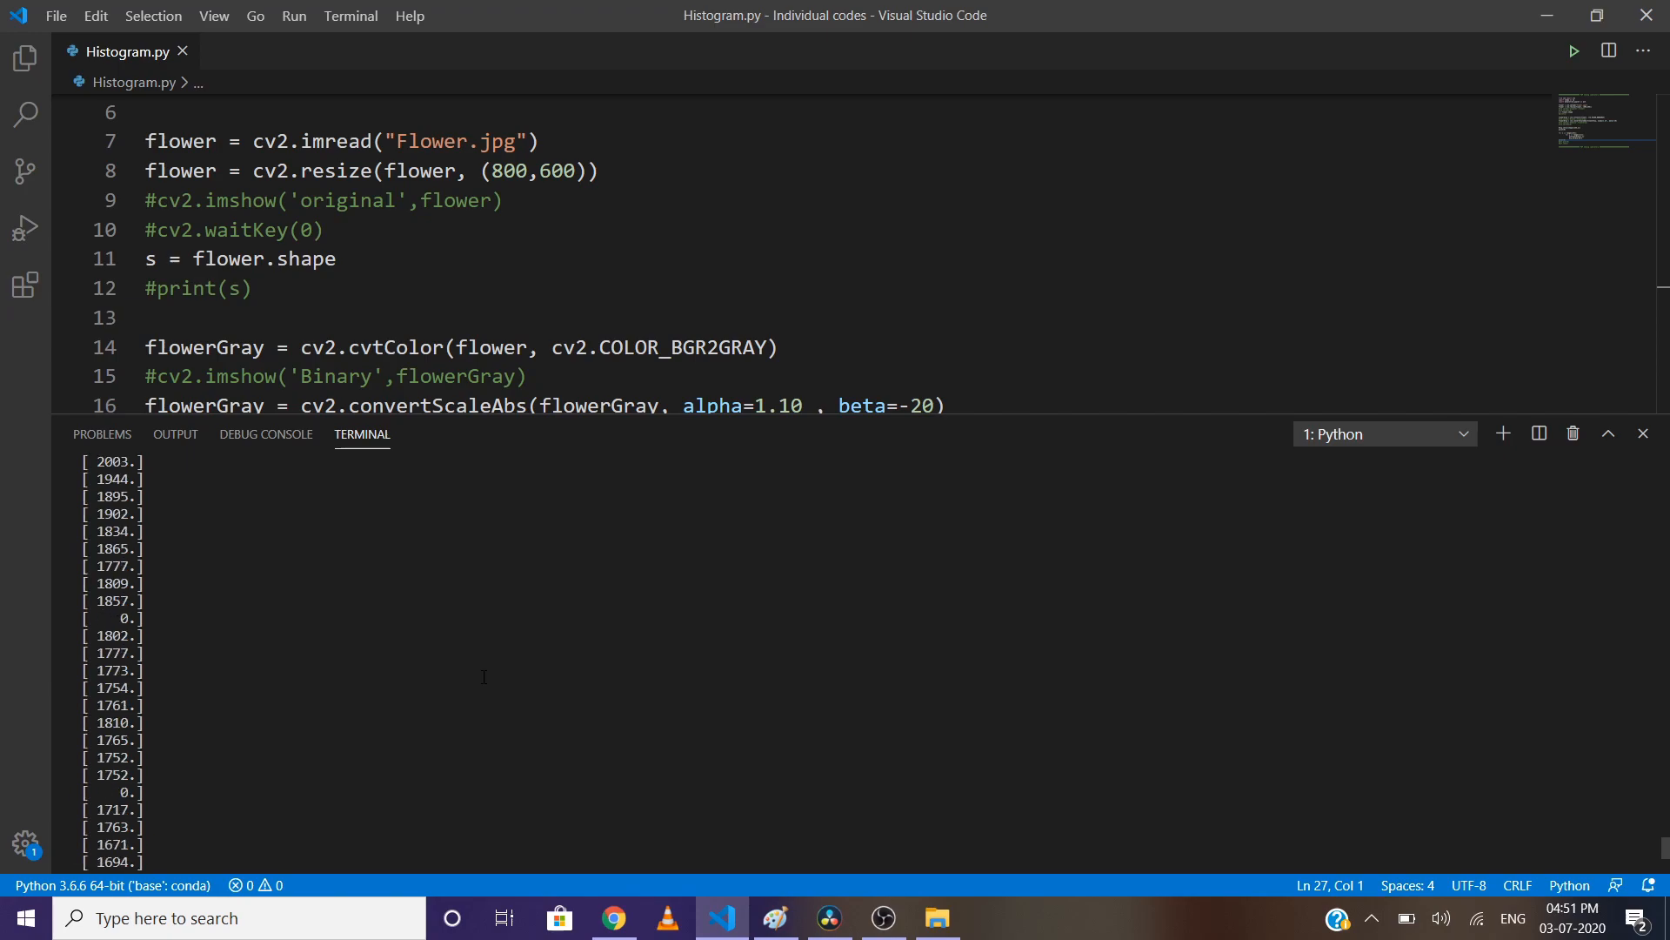
Step: Scroll through the printed histogram counts in the terminal
scroll("down", 3)
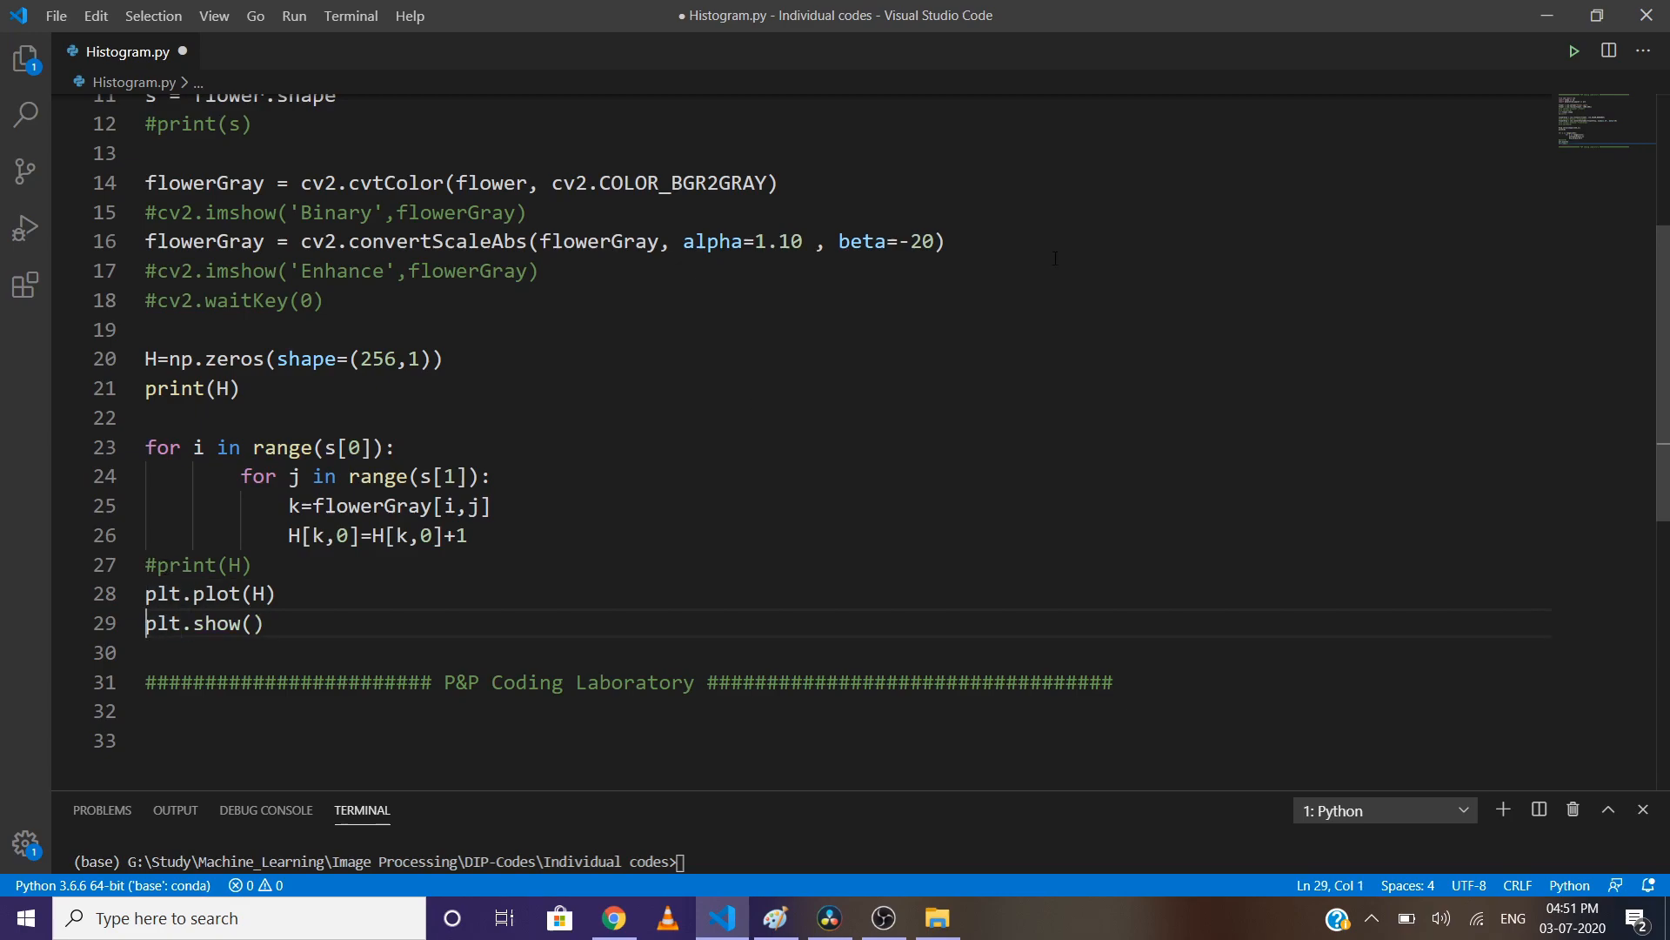
left_click(1573, 51)
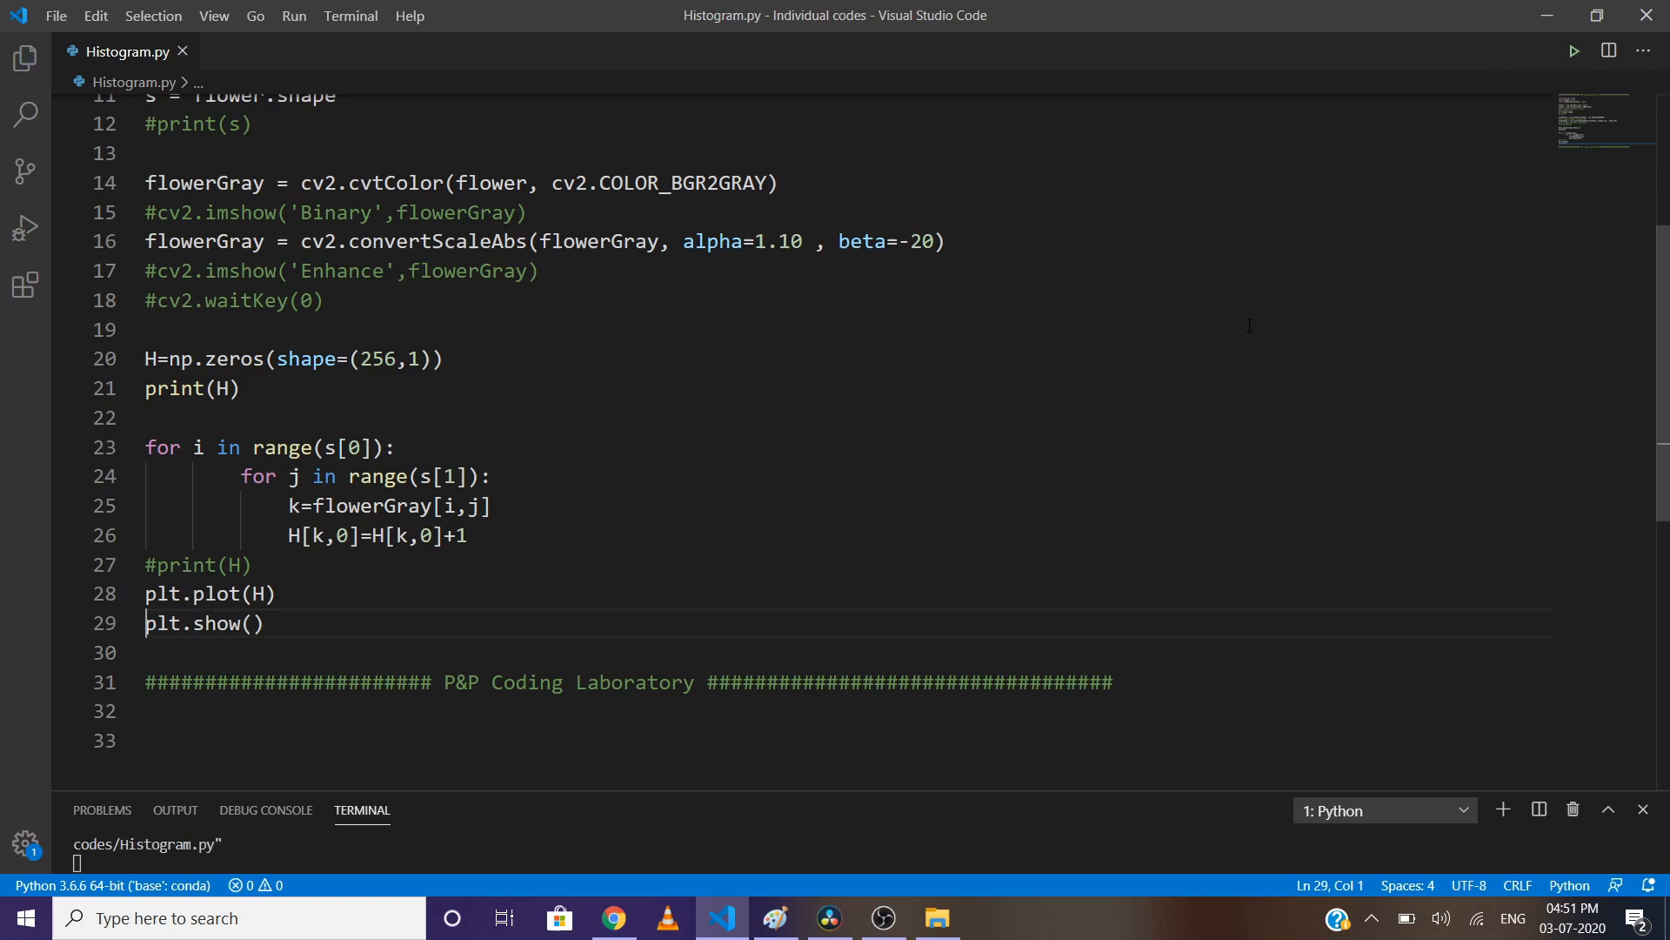
left_click(1573, 51)
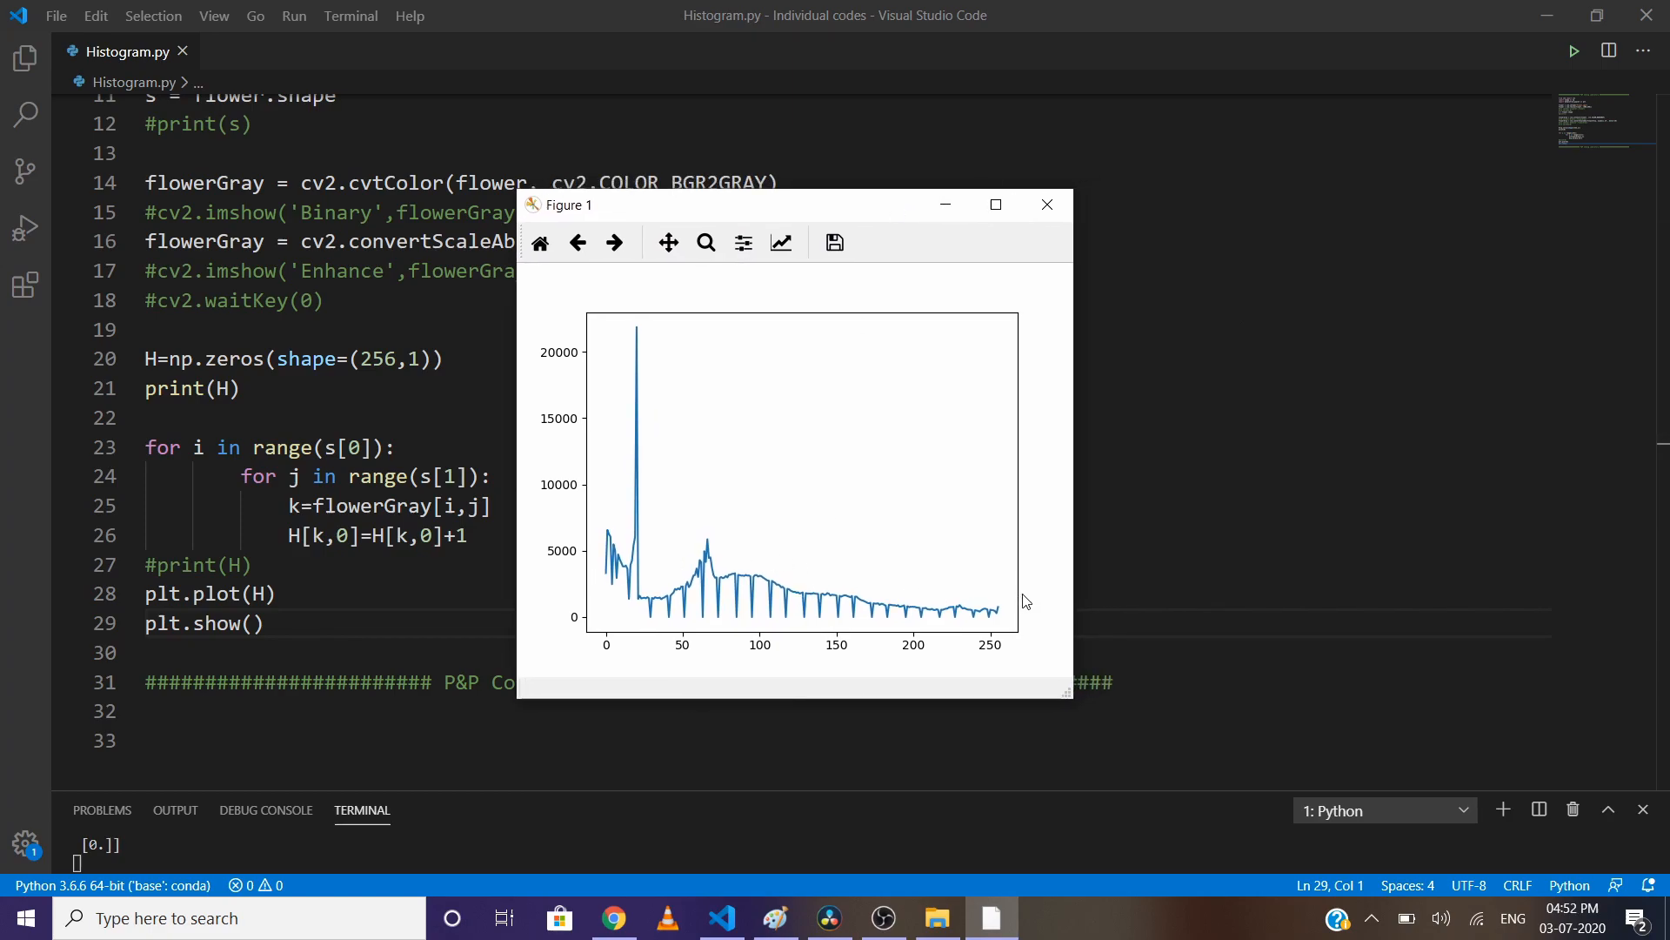
mouse_move(634, 428)
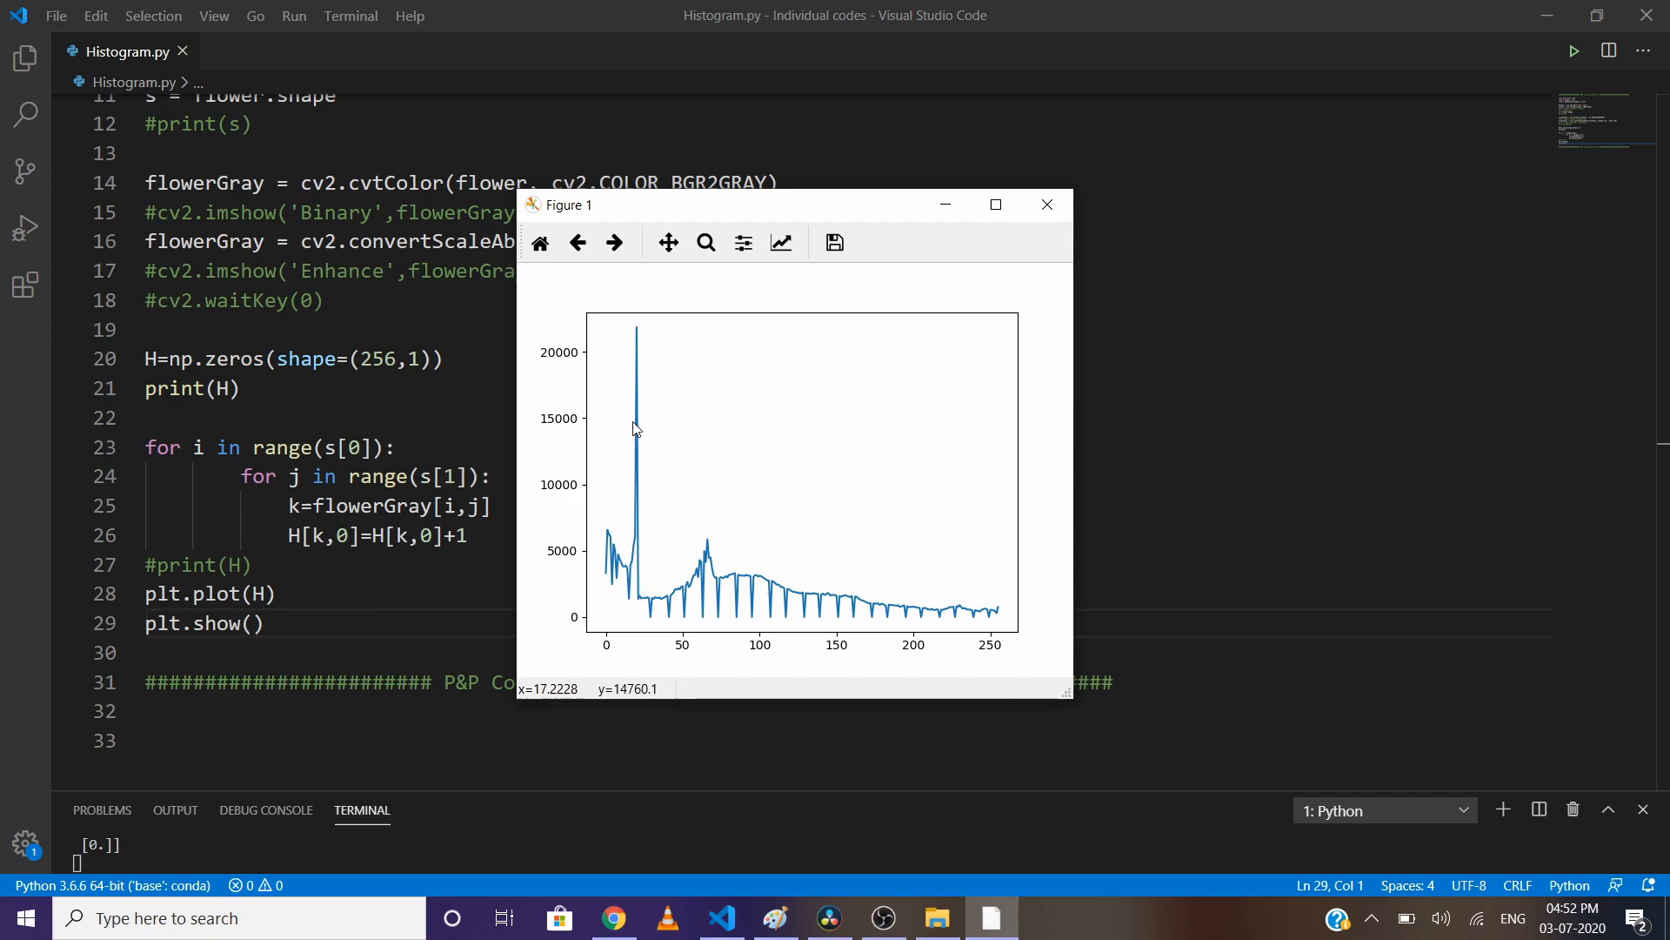
mouse_move(640, 538)
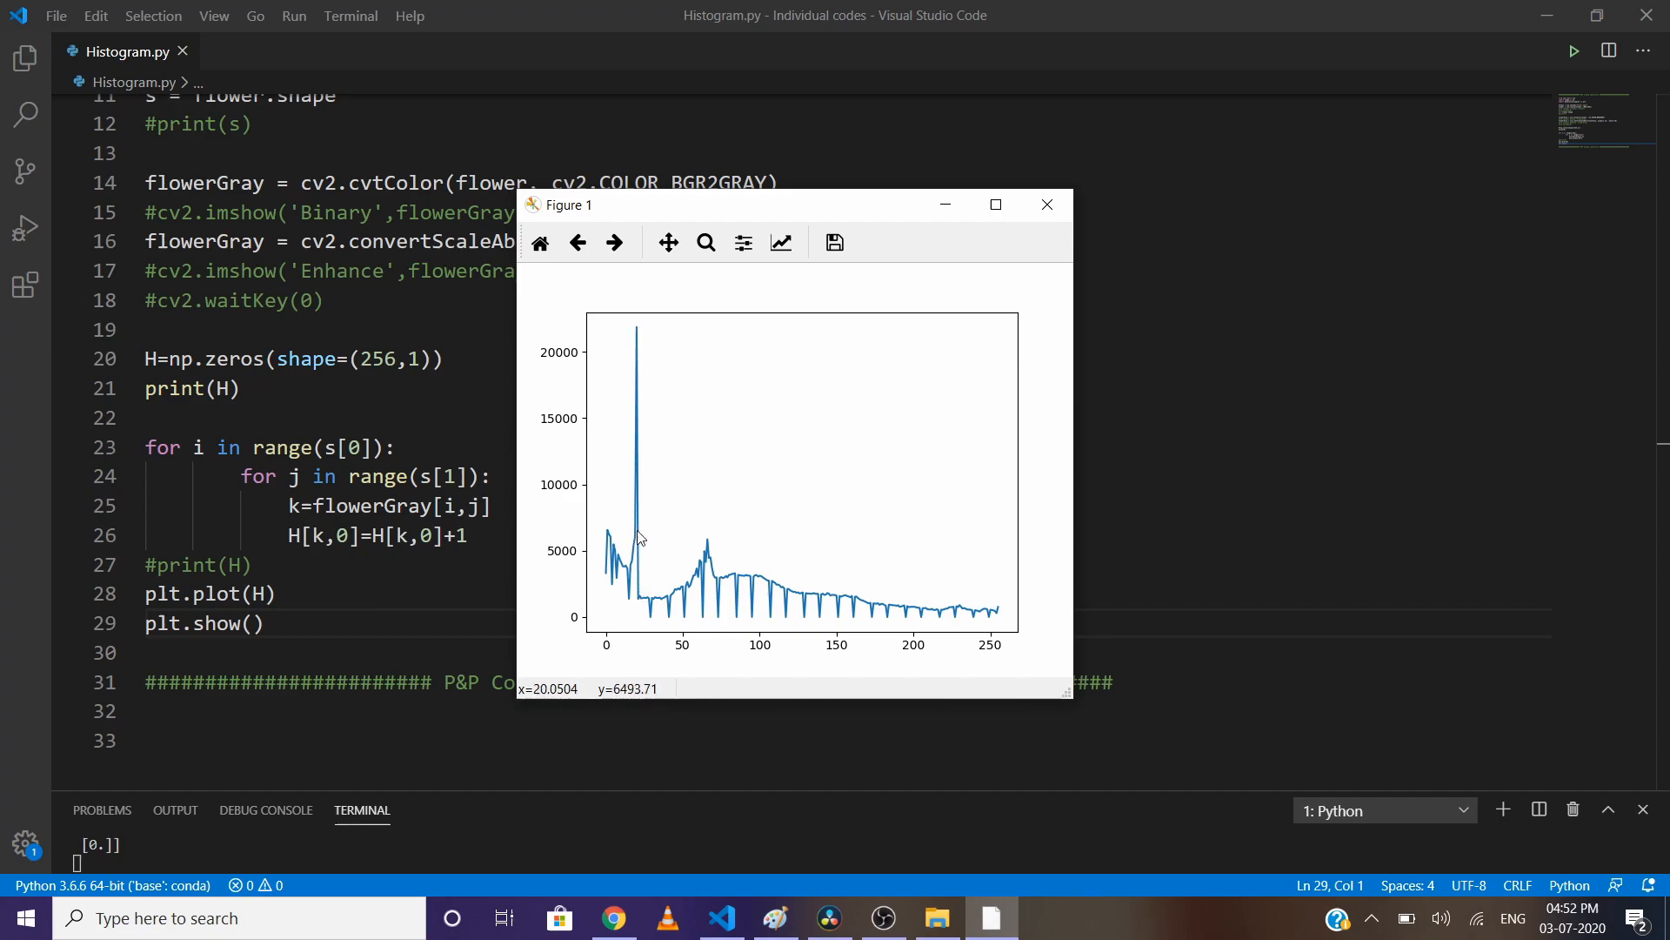
mouse_move(635, 557)
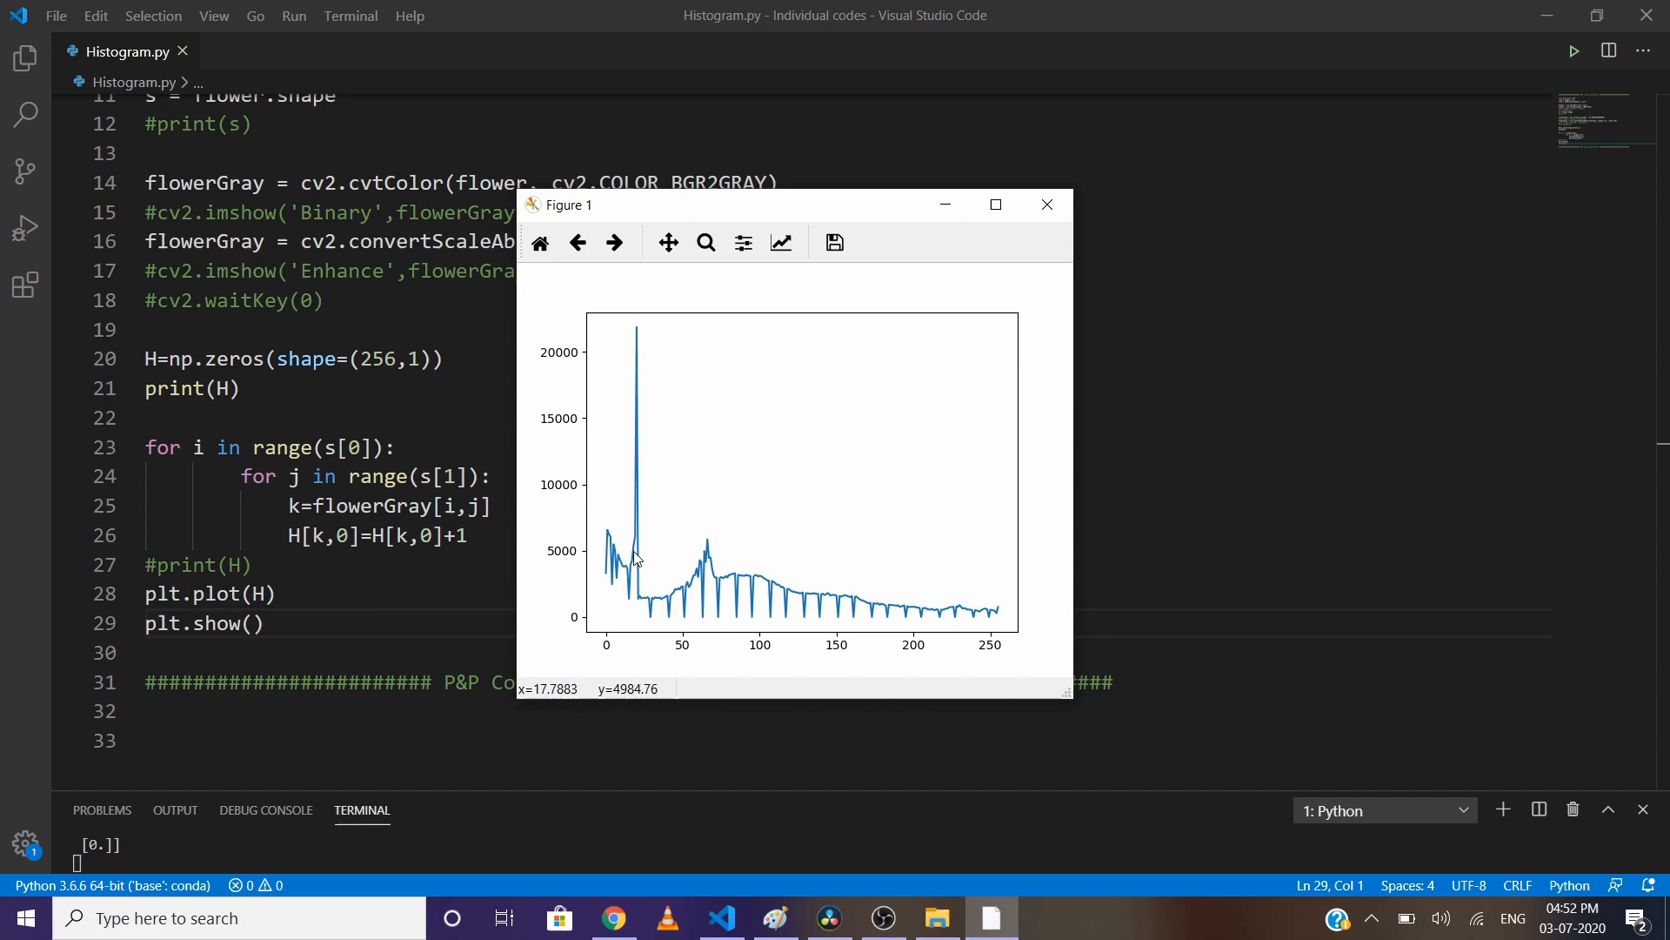
mouse_move(637, 559)
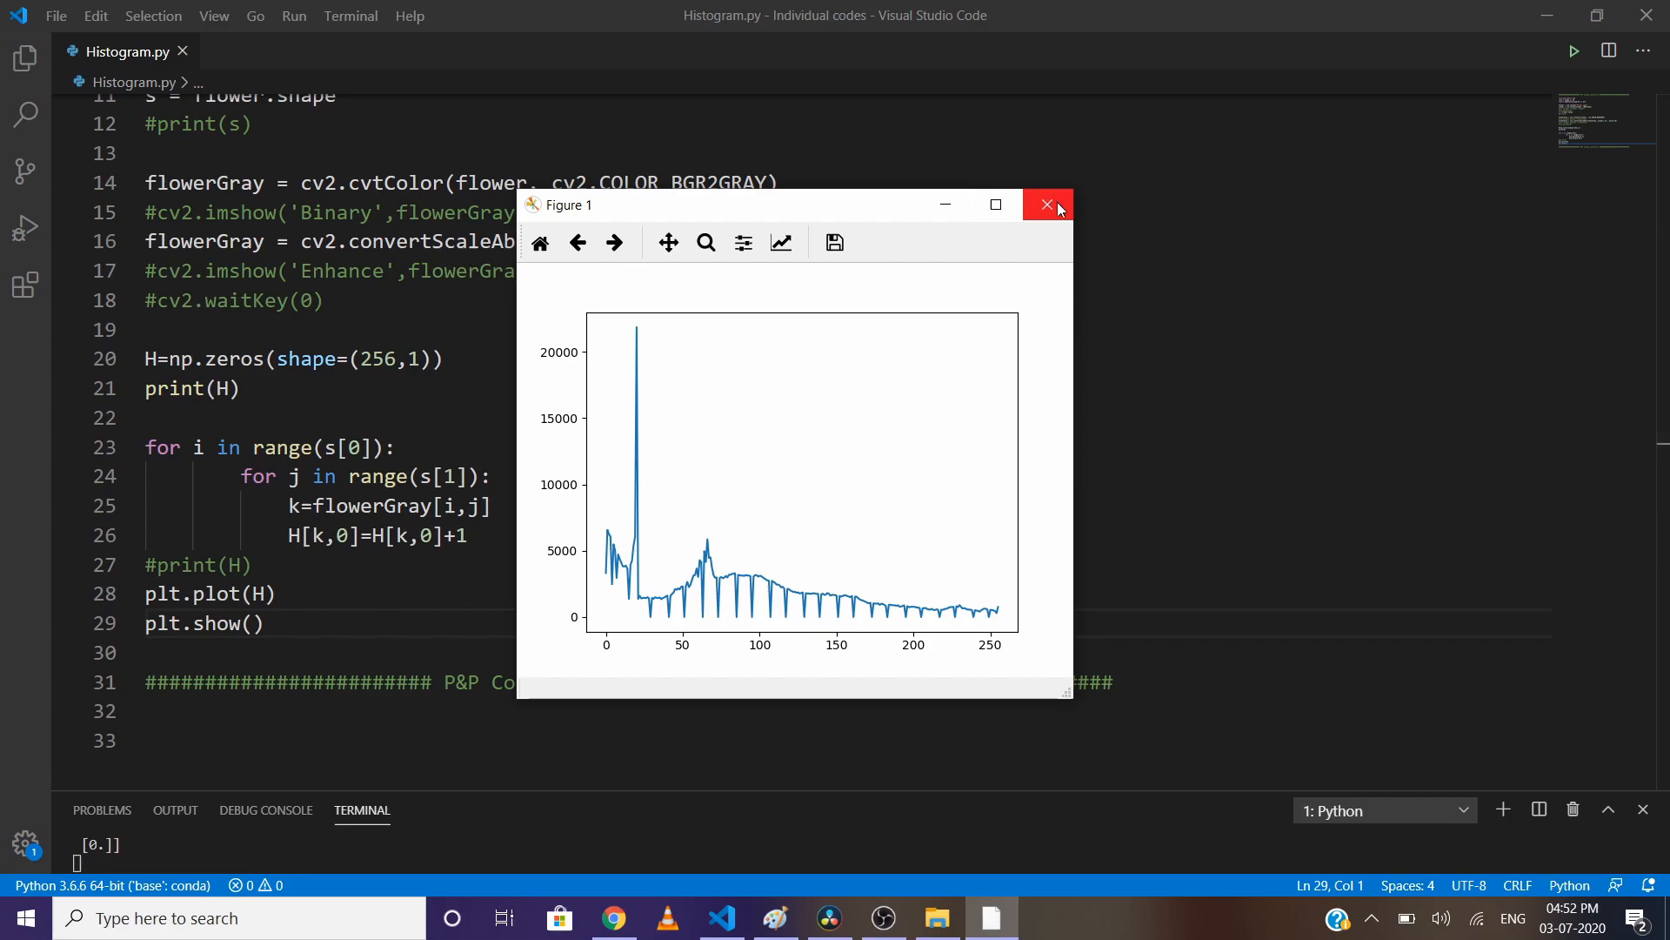
left_click(1048, 205)
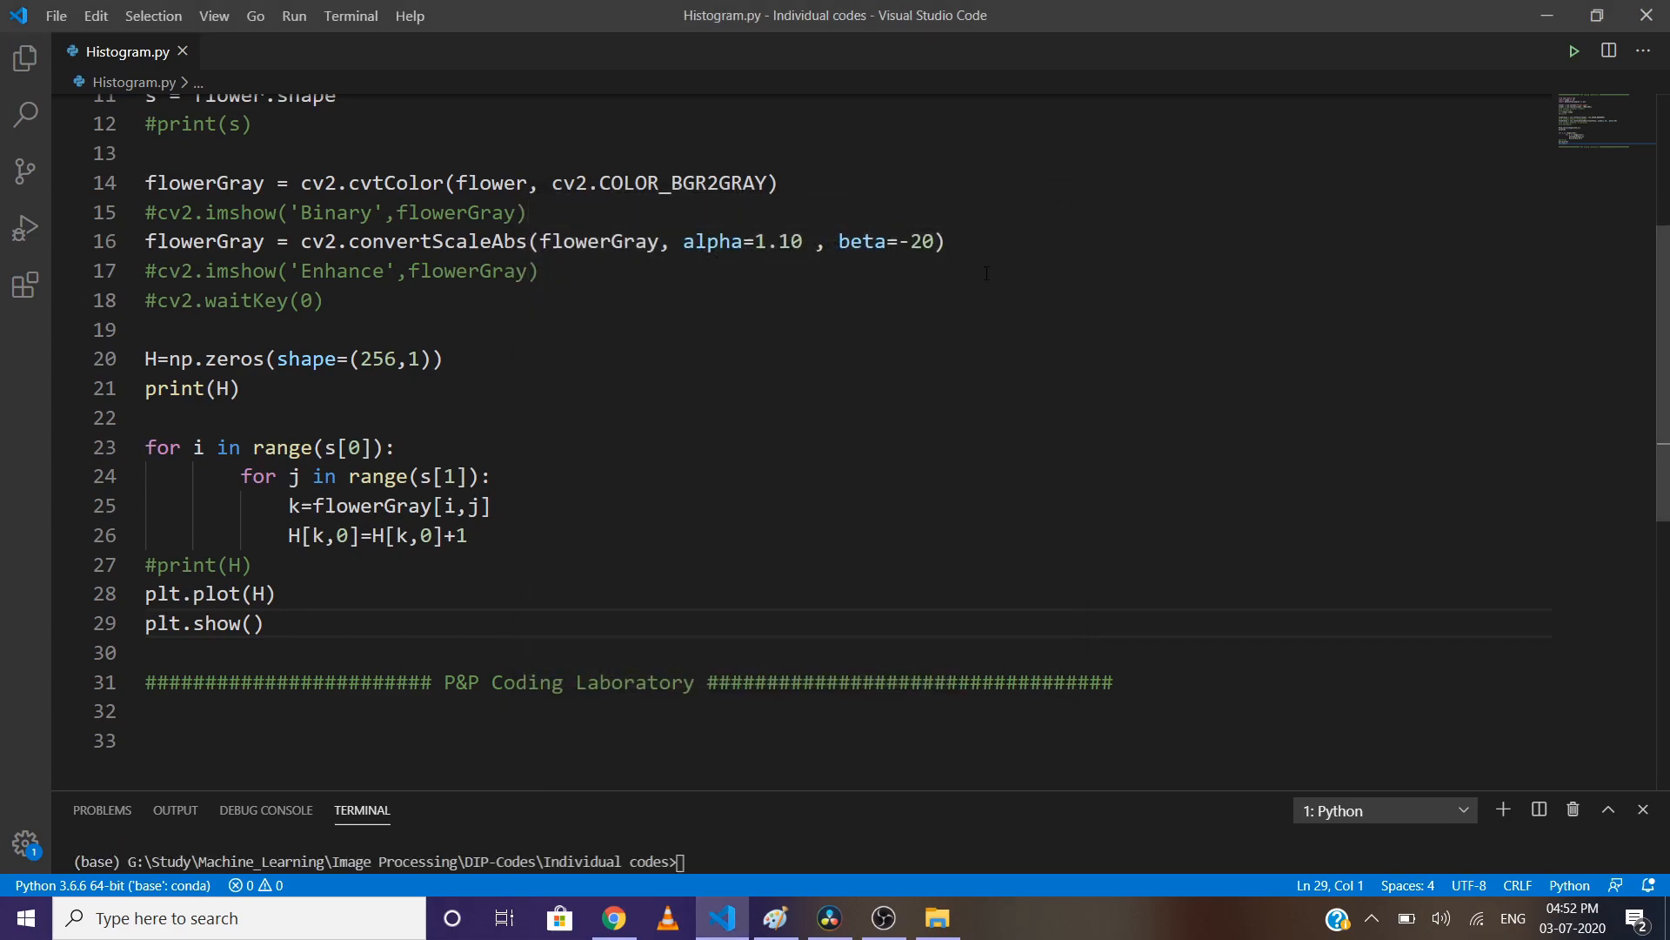